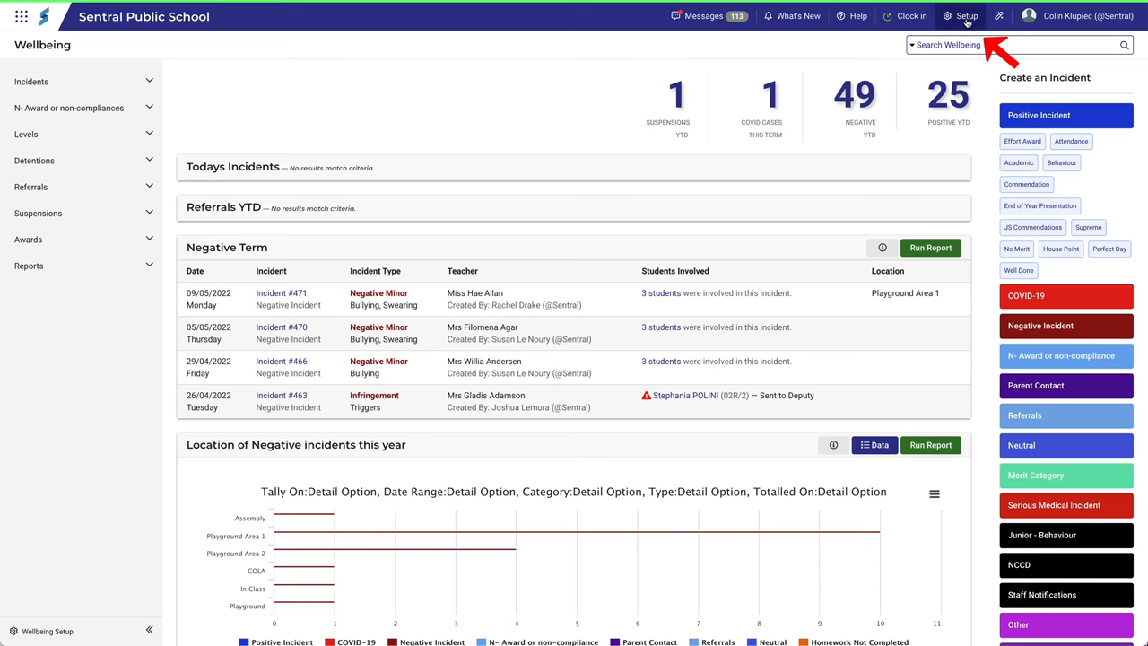
Go to the Wellbeing Setup overview from the Setup menu.
{"action": "left_click", "coordinate": [962, 16]}
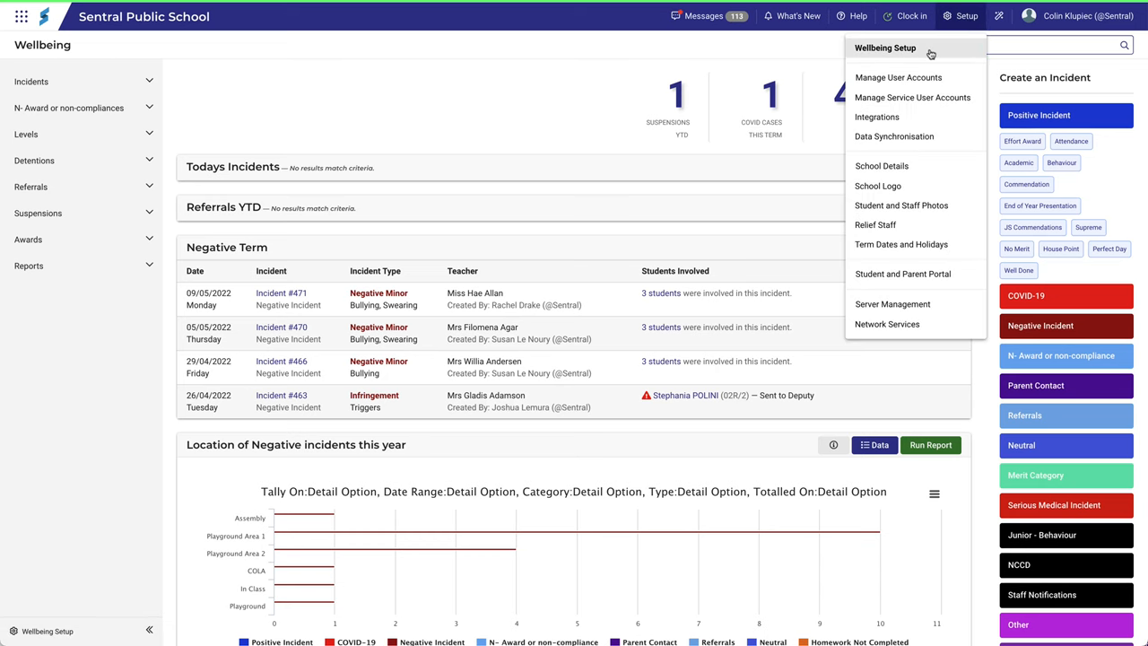
{"action": "left_click", "coordinate": [886, 47]}
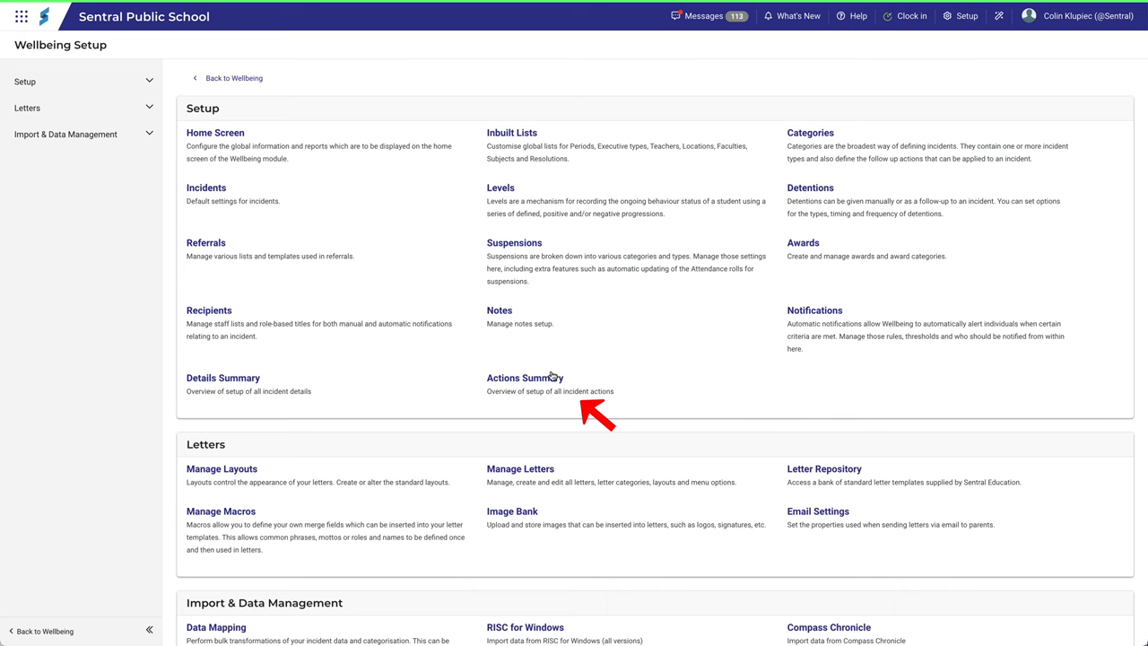
Open the Actions Summary and scroll through the full list of incident actions.
{"action": "left_click", "coordinate": [524, 377]}
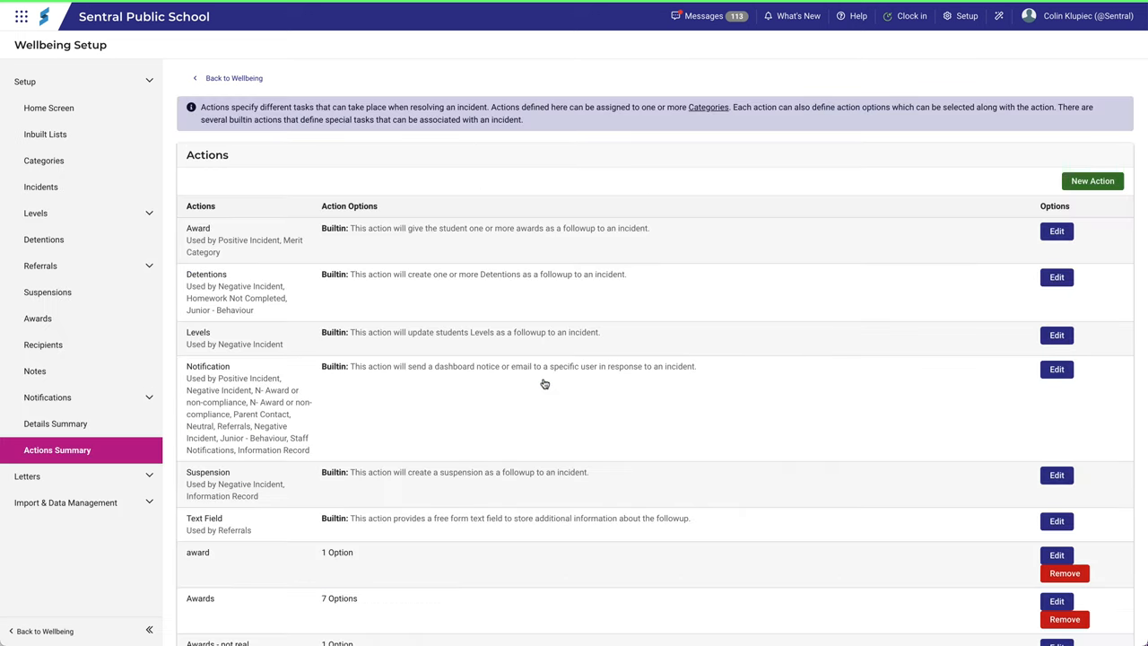
{"action": "mouse_move", "coordinate": [807, 183]}
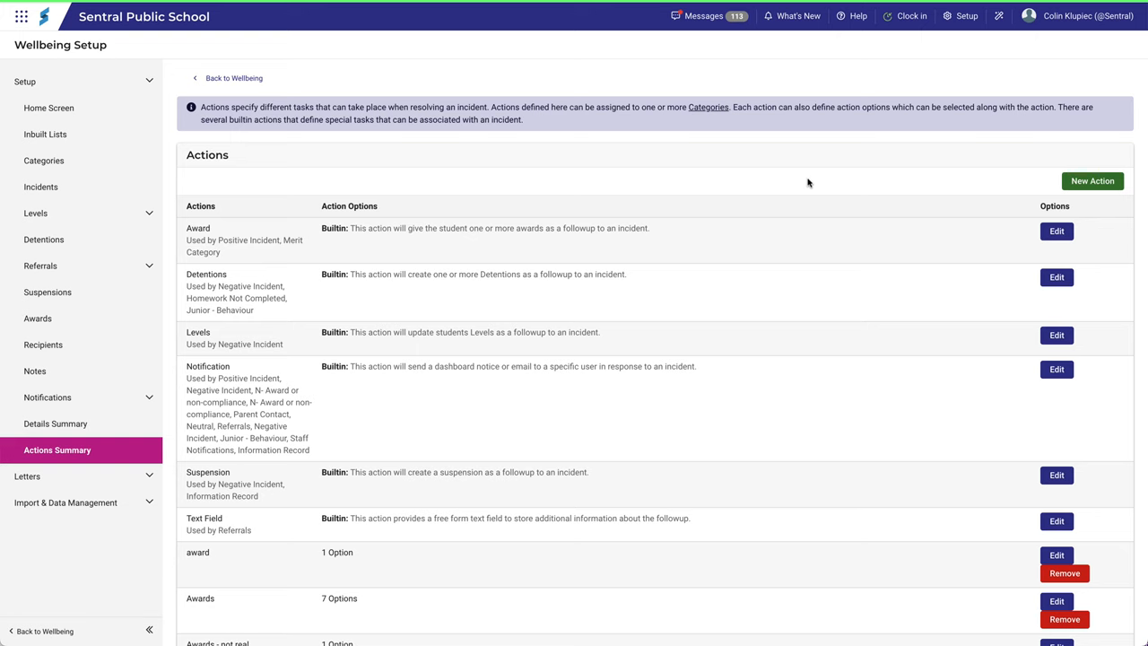
{"action": "scroll", "scroll_direction": "down", "scroll_amount": 3}
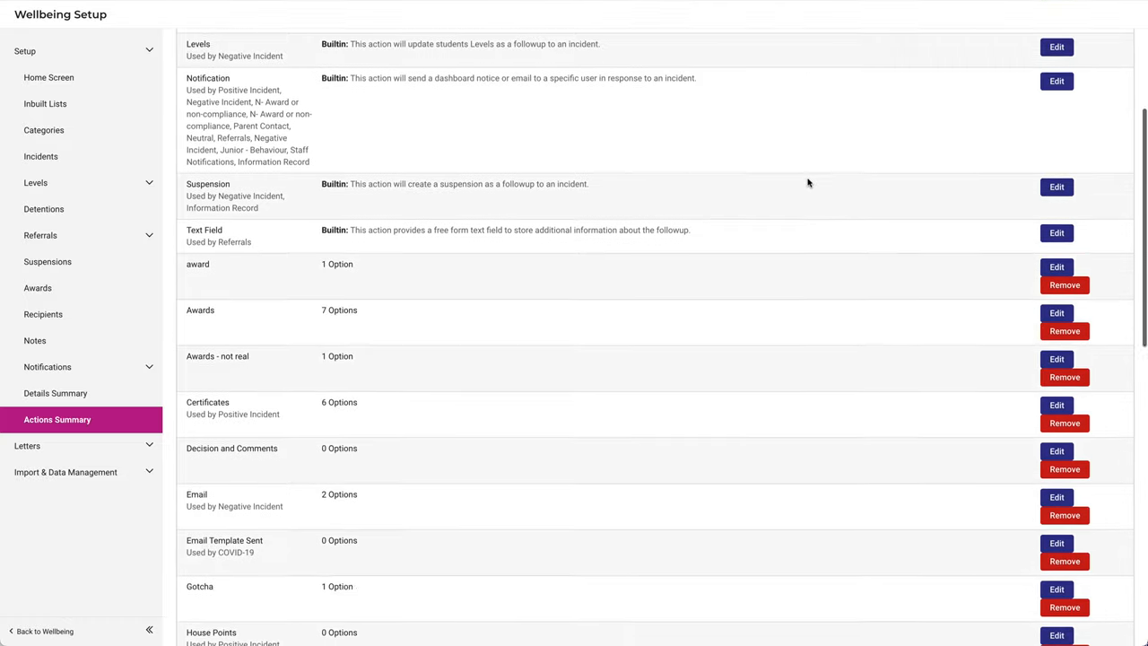
{"action": "scroll", "scroll_direction": "down", "scroll_amount": 3}
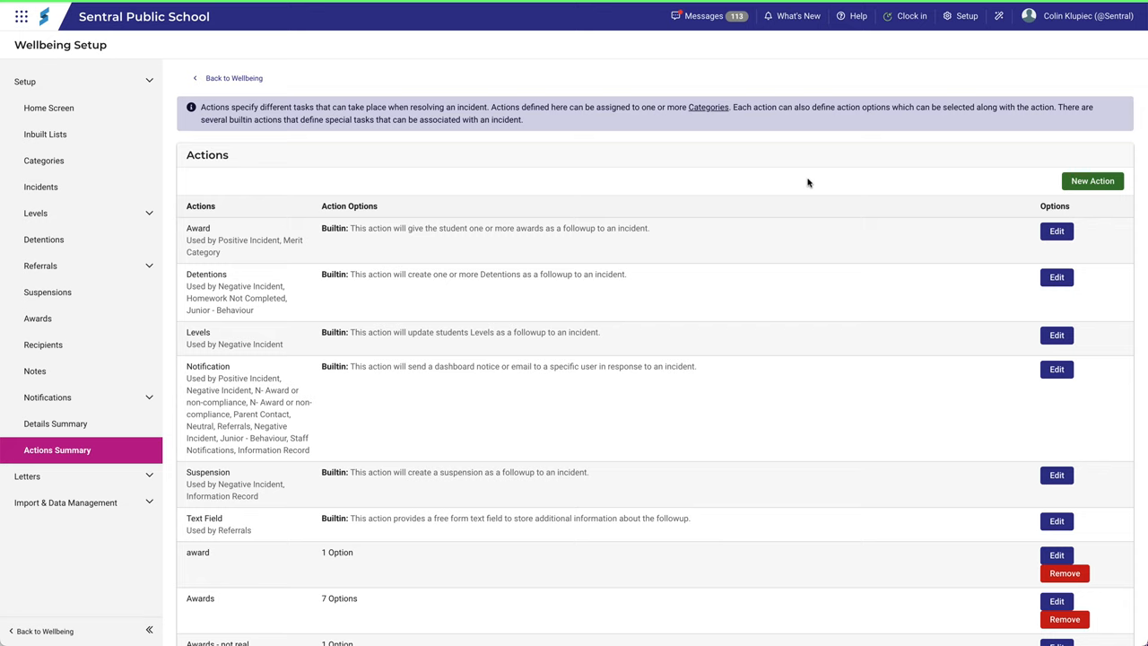
{"action": "scroll", "scroll_direction": "down", "scroll_amount": 3}
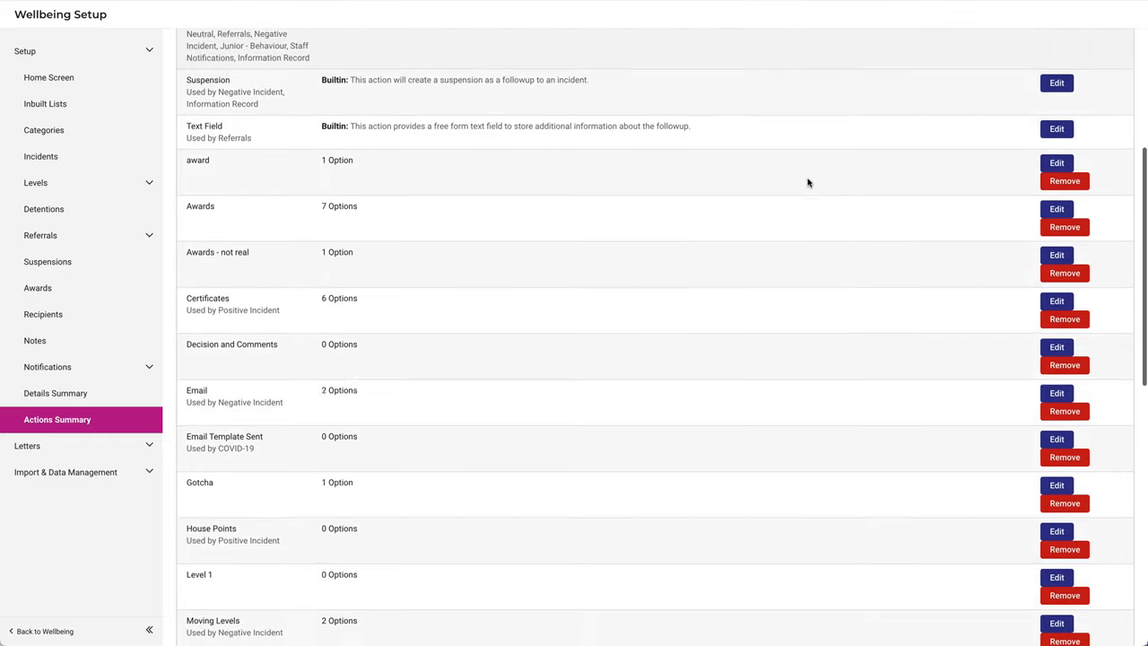
{"action": "scroll", "scroll_direction": "down", "scroll_amount": 3}
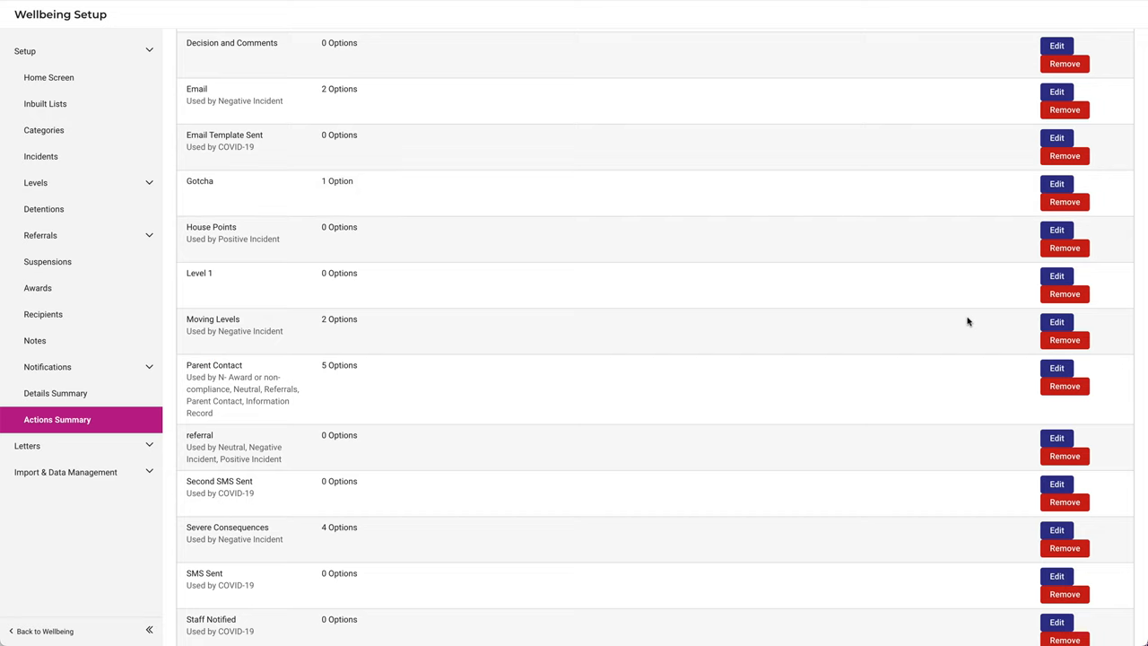
View the Moving Levels action's Level 1 and Level 2 options, then go to Categories.
{"action": "left_click", "coordinate": [1056, 323]}
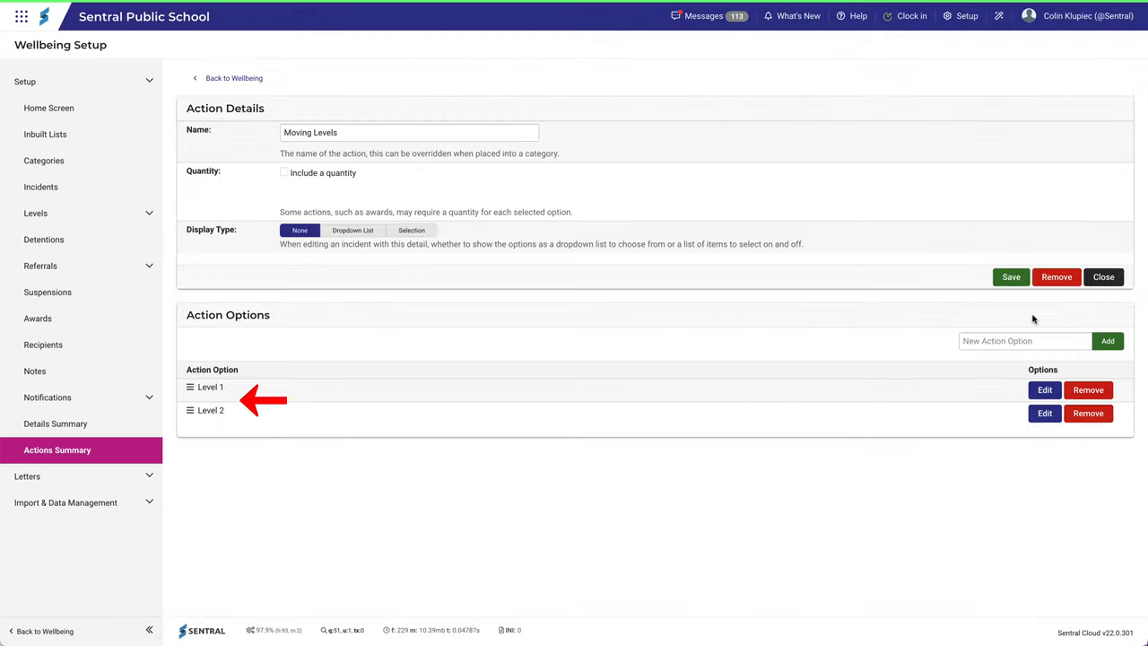
{"action": "mouse_move", "coordinate": [947, 312]}
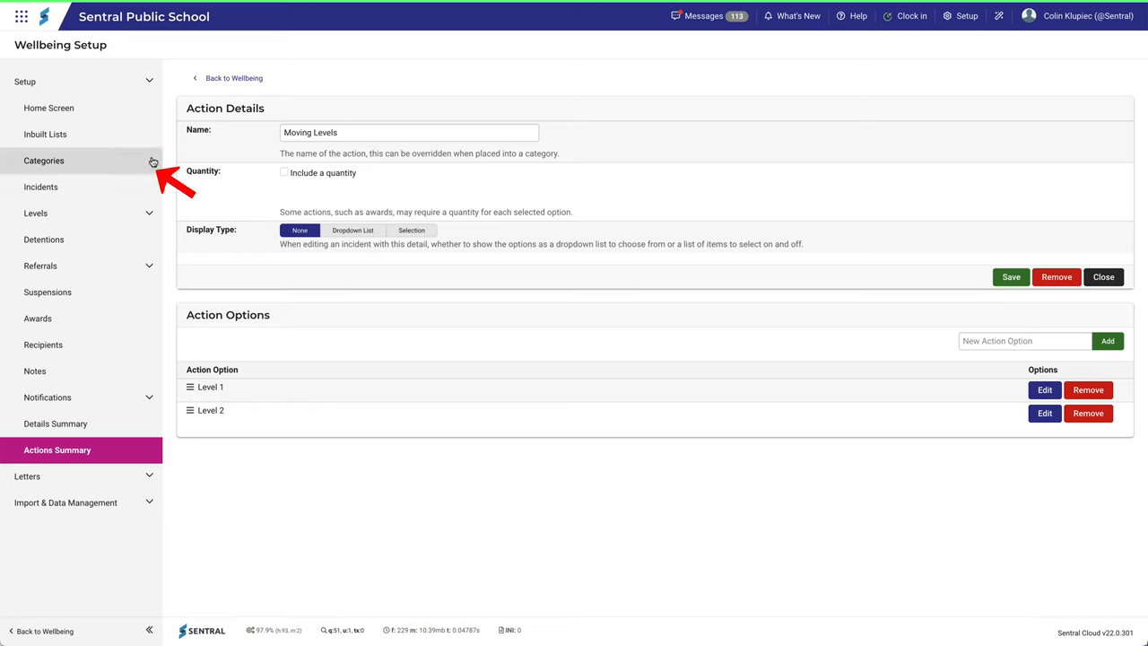
{"action": "left_click", "coordinate": [43, 160]}
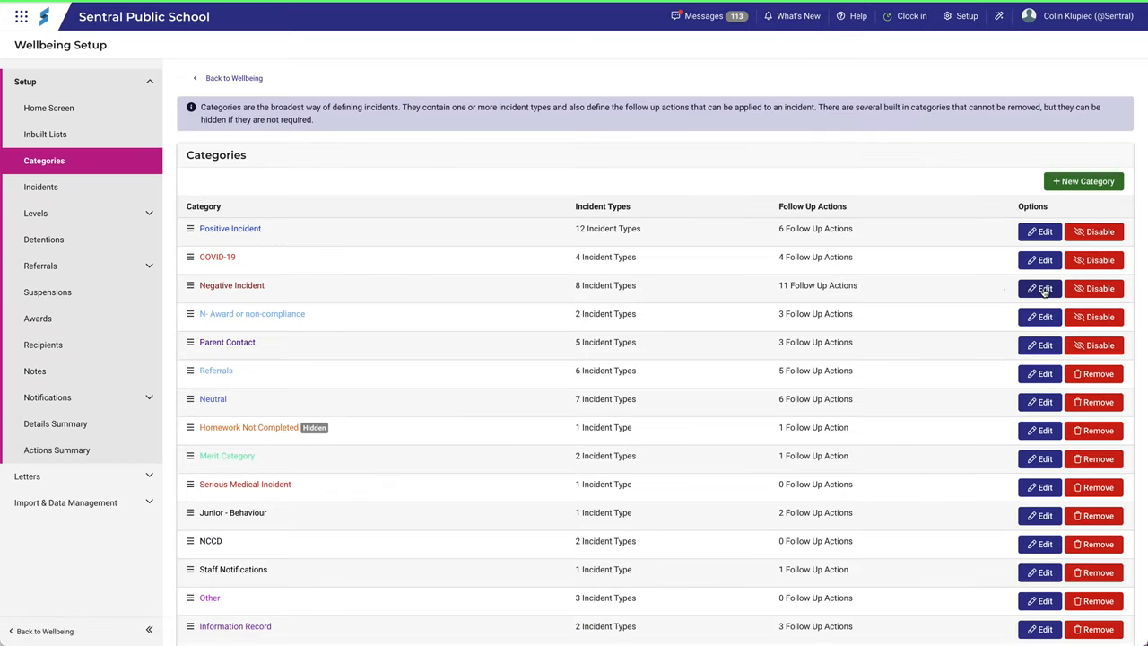
Open the Negative Incident category settings showing its follow-up actions.
{"action": "left_click", "coordinate": [1041, 287]}
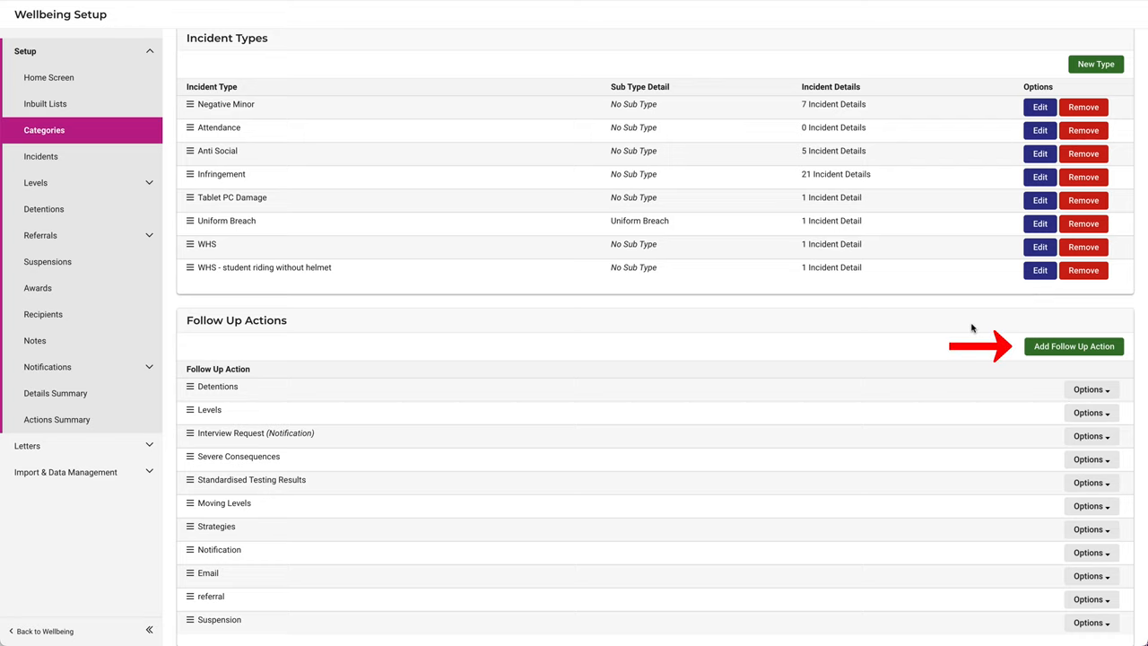
{"action": "mouse_move", "coordinate": [1073, 346]}
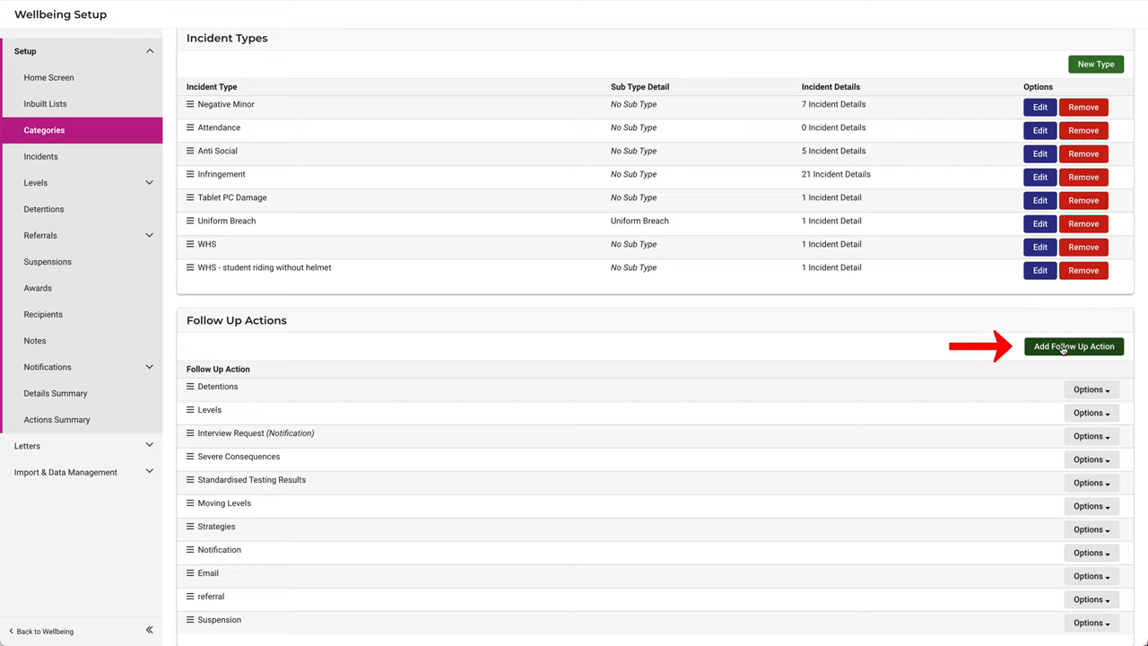
Add a new follow-up action named 'Moving Levels (reset)' to the Negative Incident category.
{"action": "left_click", "coordinate": [1073, 346]}
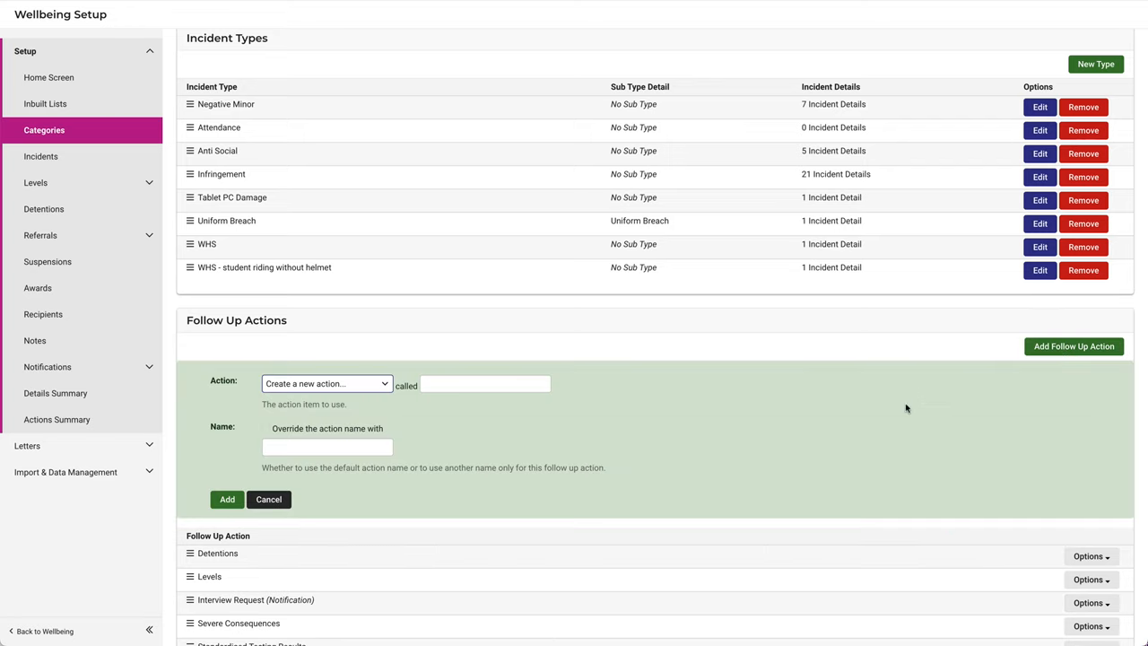
{"action": "left_click", "coordinate": [327, 384]}
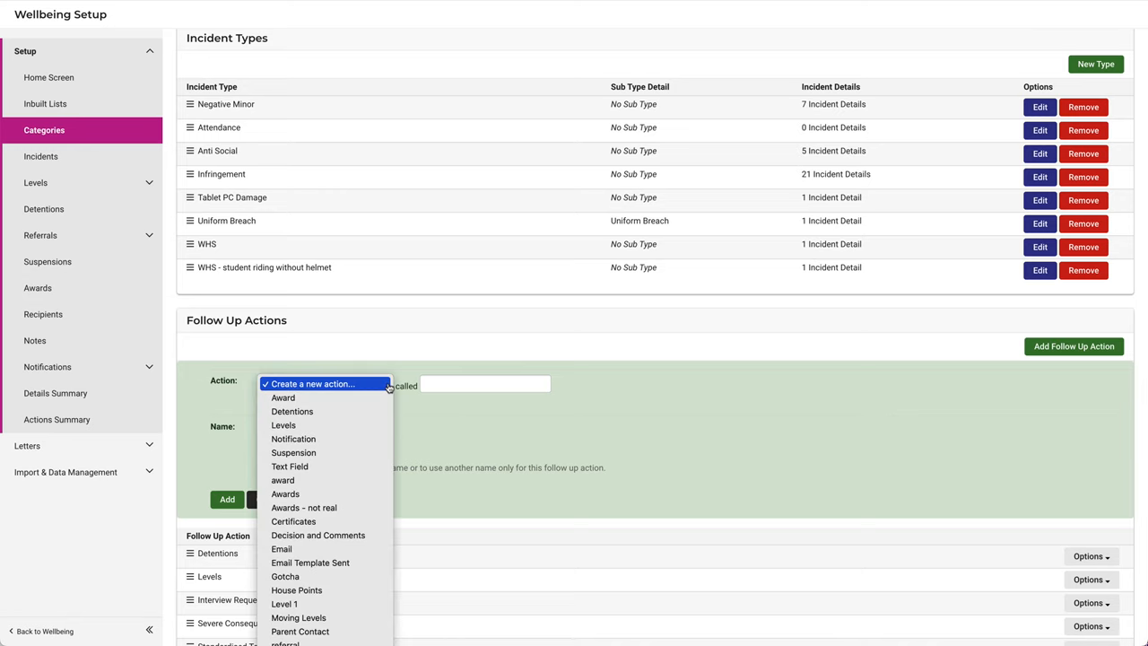
{"action": "left_click", "coordinate": [327, 384]}
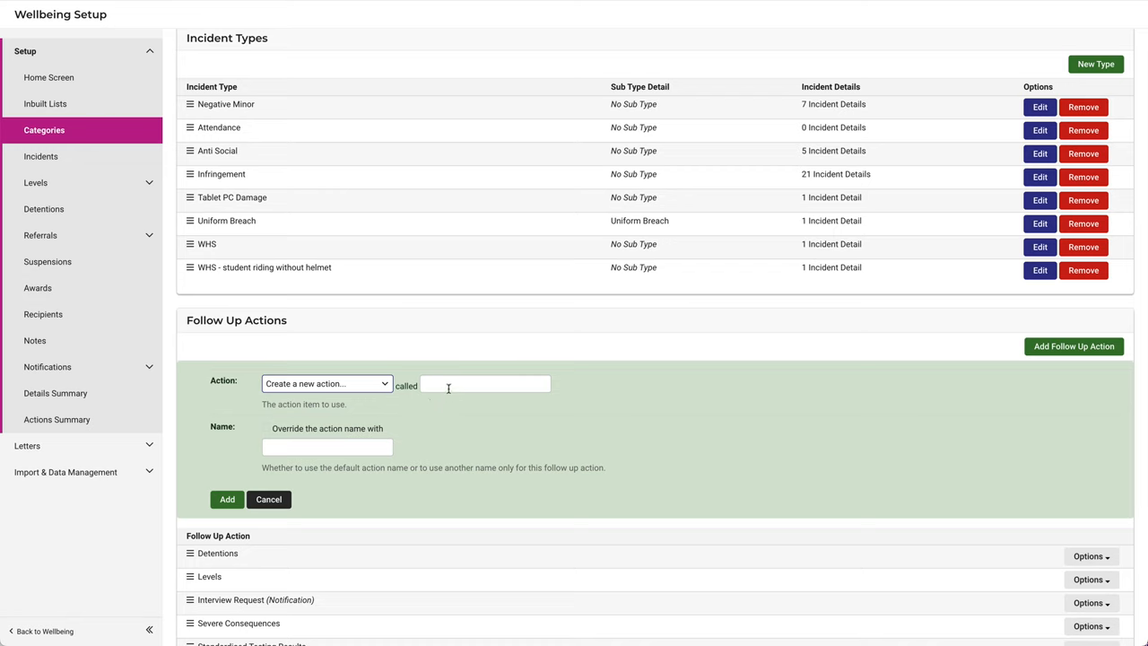
{"action": "type", "text": "Moving Levels (reset)"}
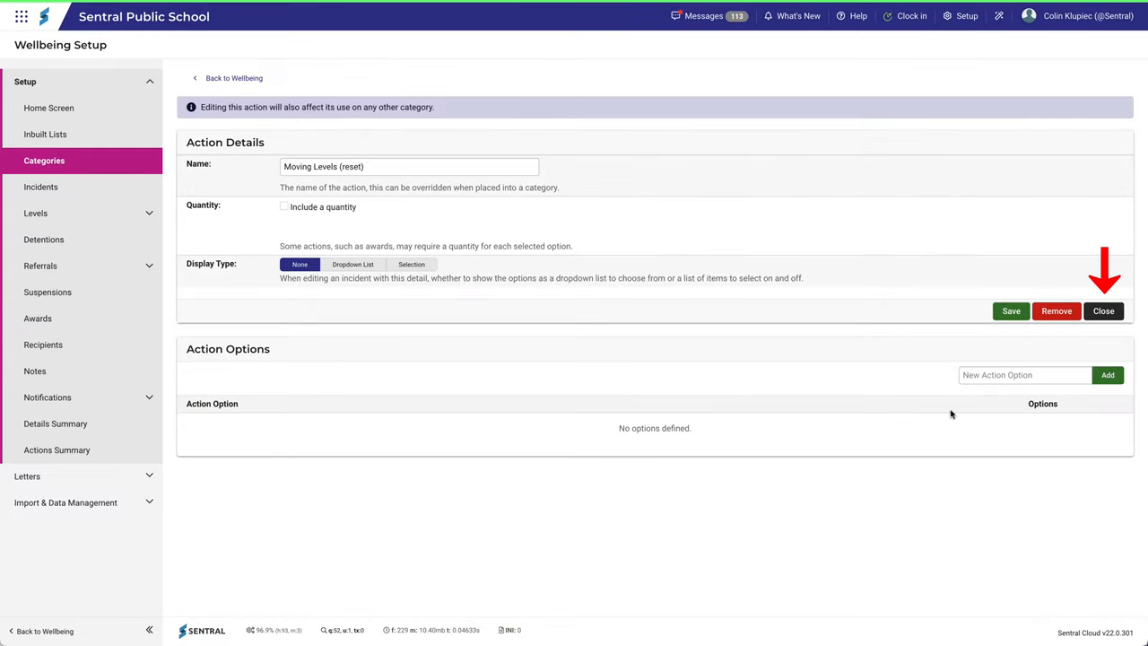
Close the action details and view Moving Levels (reset) in the category's follow-up actions.
{"action": "left_click", "coordinate": [1103, 310]}
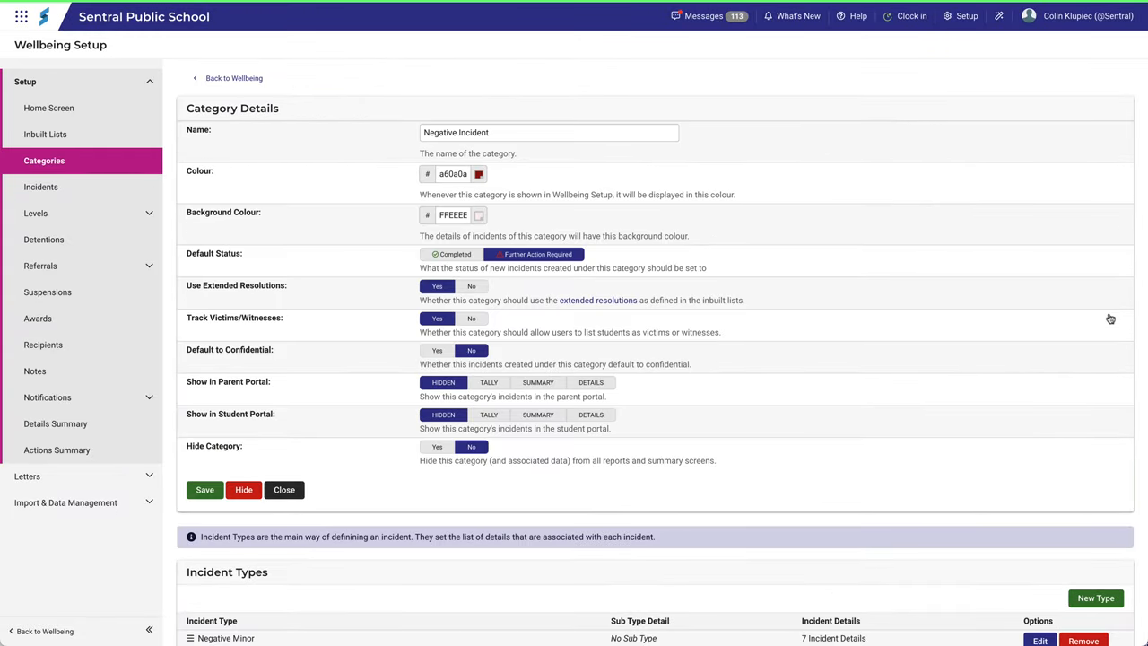
{"action": "scroll", "scroll_direction": "down", "scroll_amount": 3}
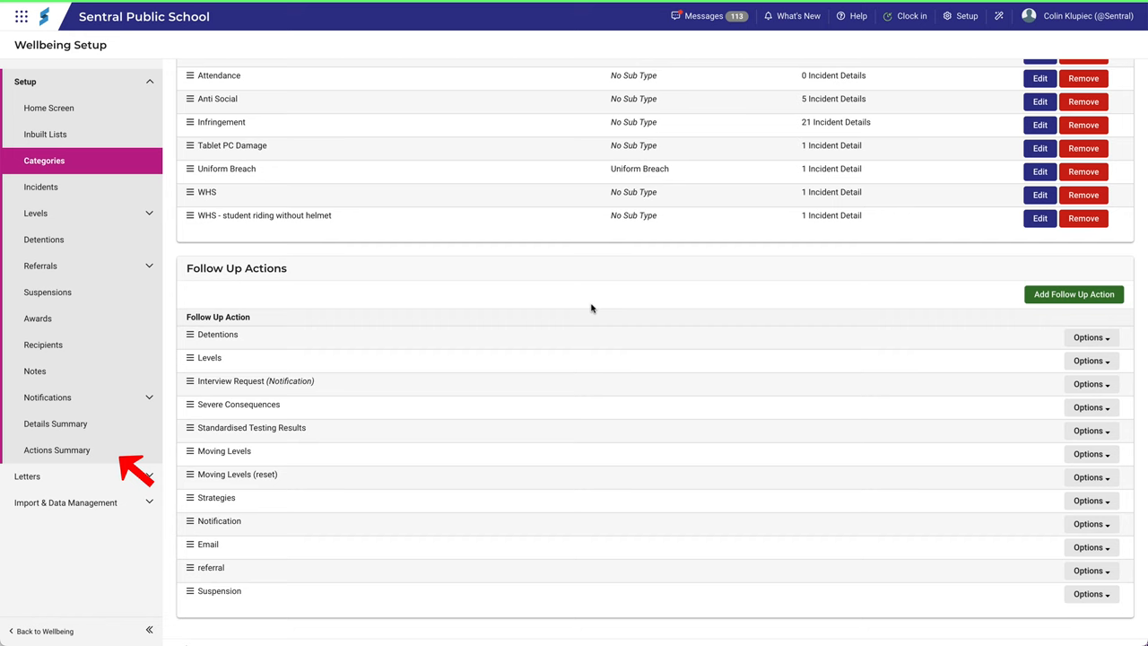
{"action": "mouse_move", "coordinate": [57, 449]}
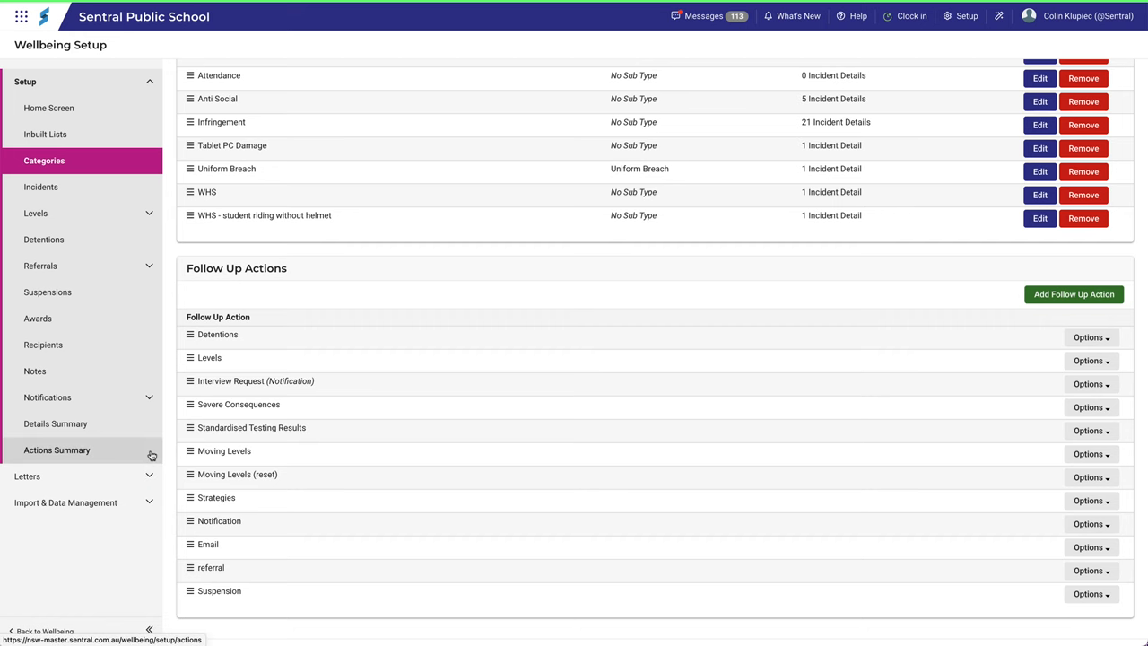
Locate Moving Levels (reset) in the Actions Summary and open it for editing.
{"action": "left_click", "coordinate": [57, 448]}
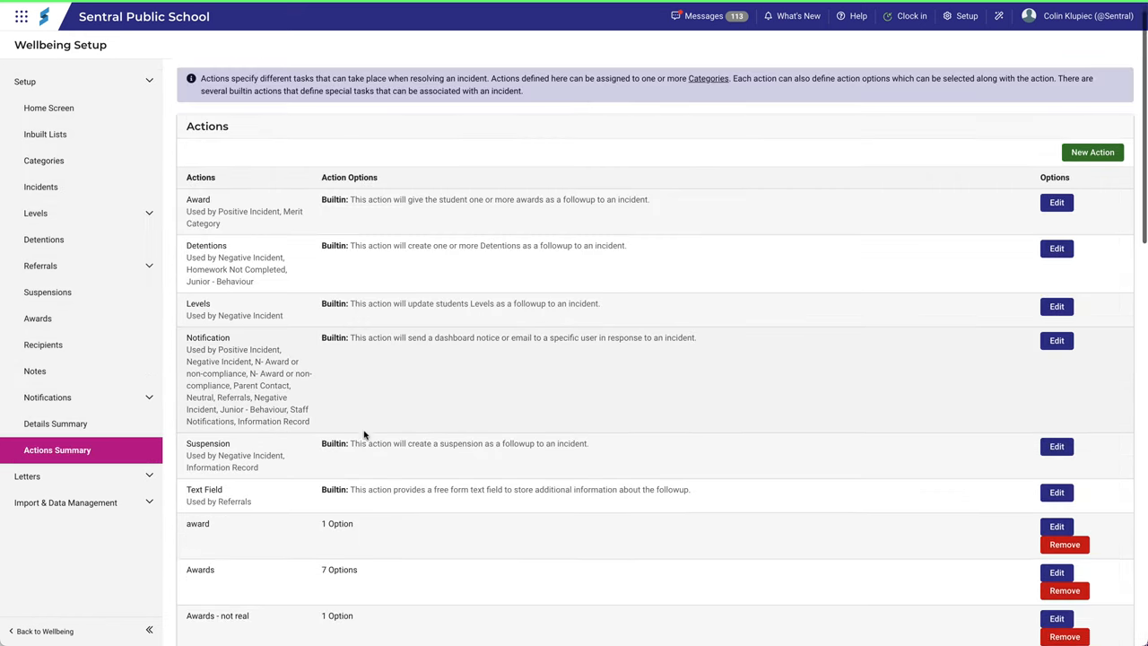
{"action": "scroll", "scroll_direction": "down", "scroll_amount": 3}
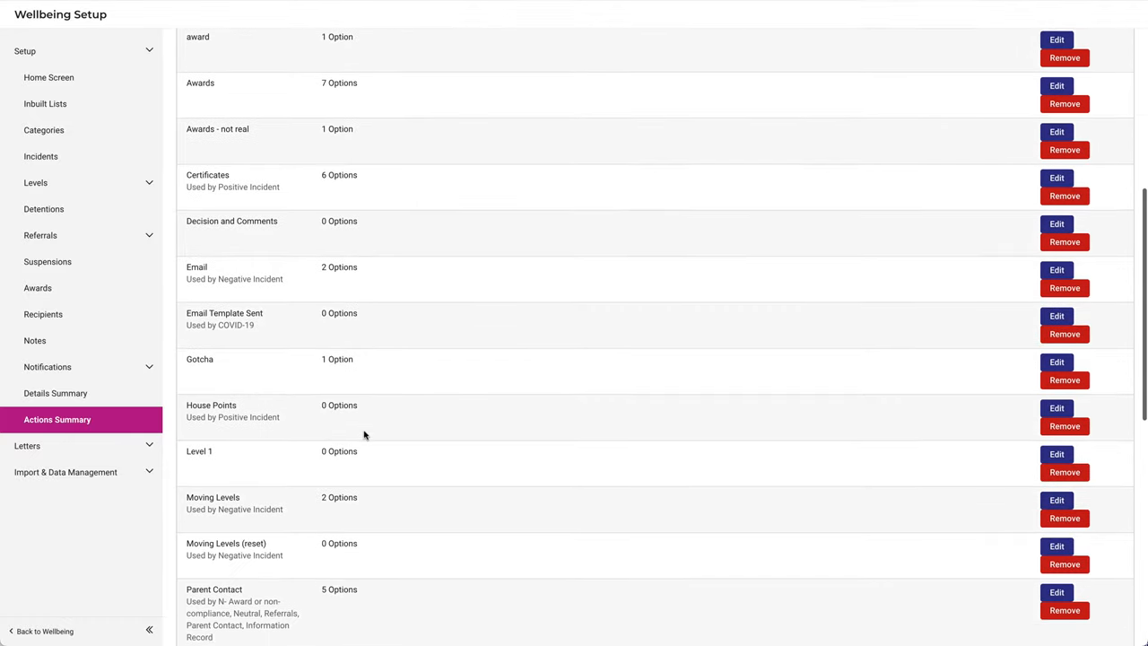
{"action": "scroll", "scroll_direction": "down", "scroll_amount": 3}
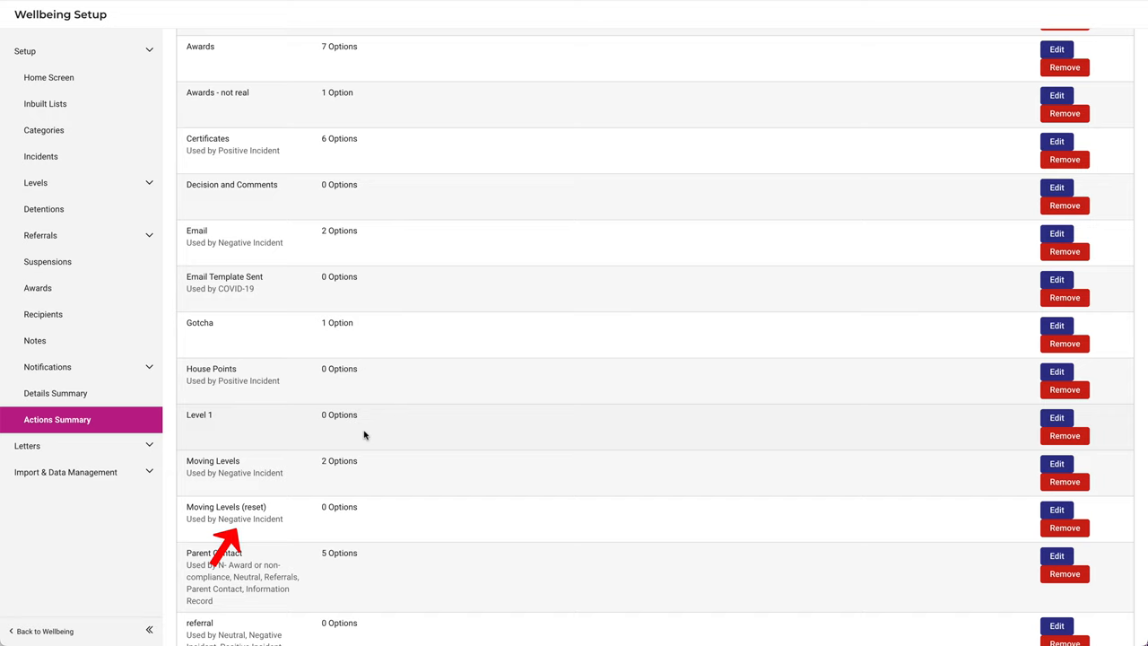
{"action": "mouse_move", "coordinate": [314, 524]}
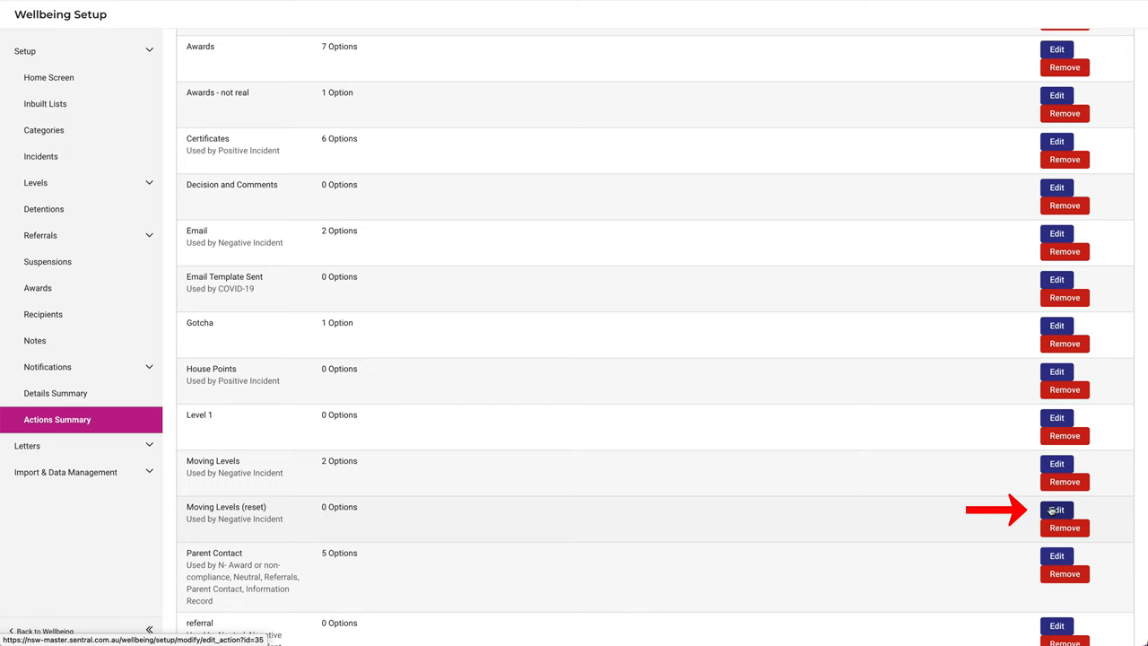
{"action": "left_click", "coordinate": [1056, 509]}
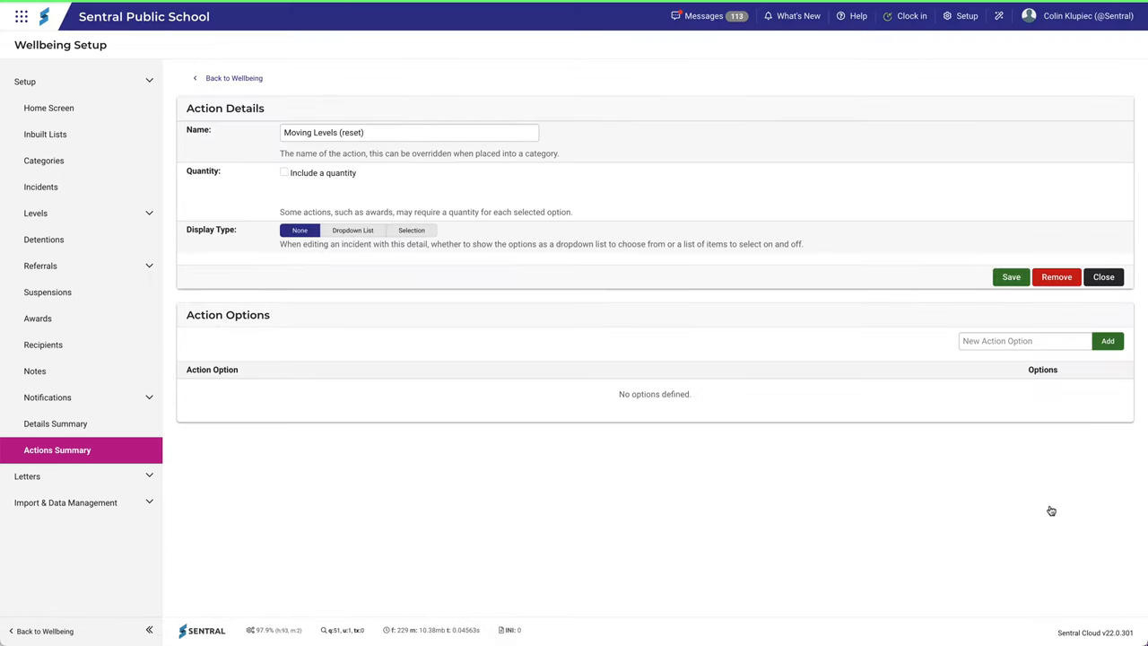
Add a 'Reset to base level' option to the action and close its details.
{"action": "type", "text": "Reset to base level"}
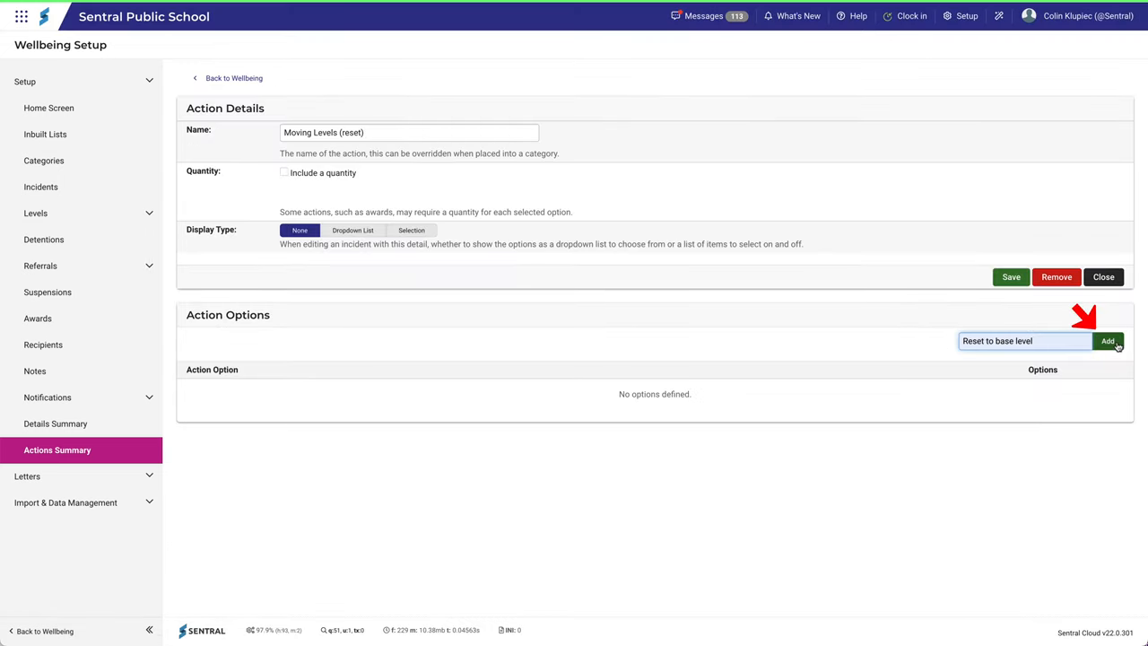
{"action": "left_click", "coordinate": [1108, 341]}
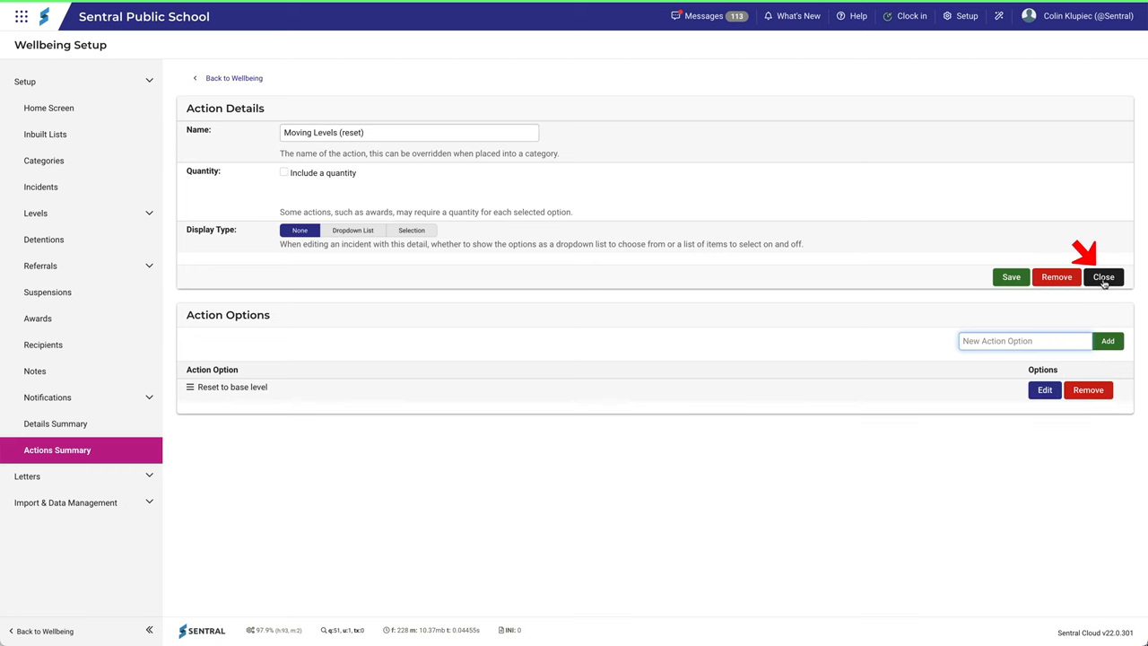
{"action": "left_click", "coordinate": [1103, 276]}
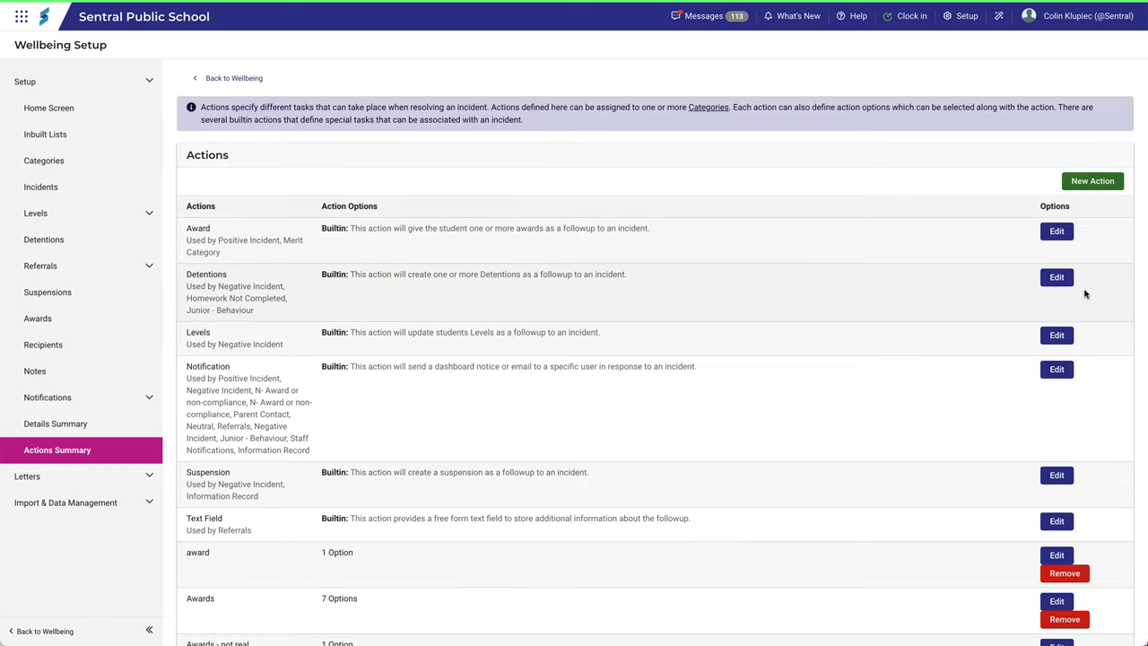
Leave setup and go to the New Incident page under Incidents.
{"action": "scroll", "scroll_direction": "down", "scroll_amount": 3}
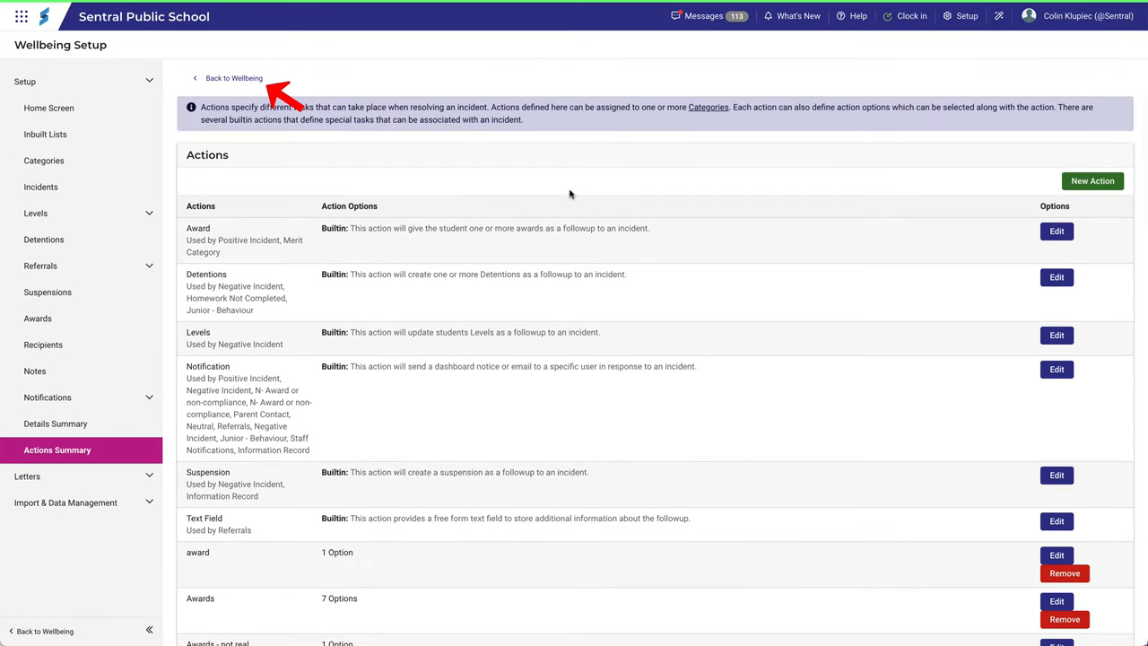
{"action": "left_click", "coordinate": [233, 79]}
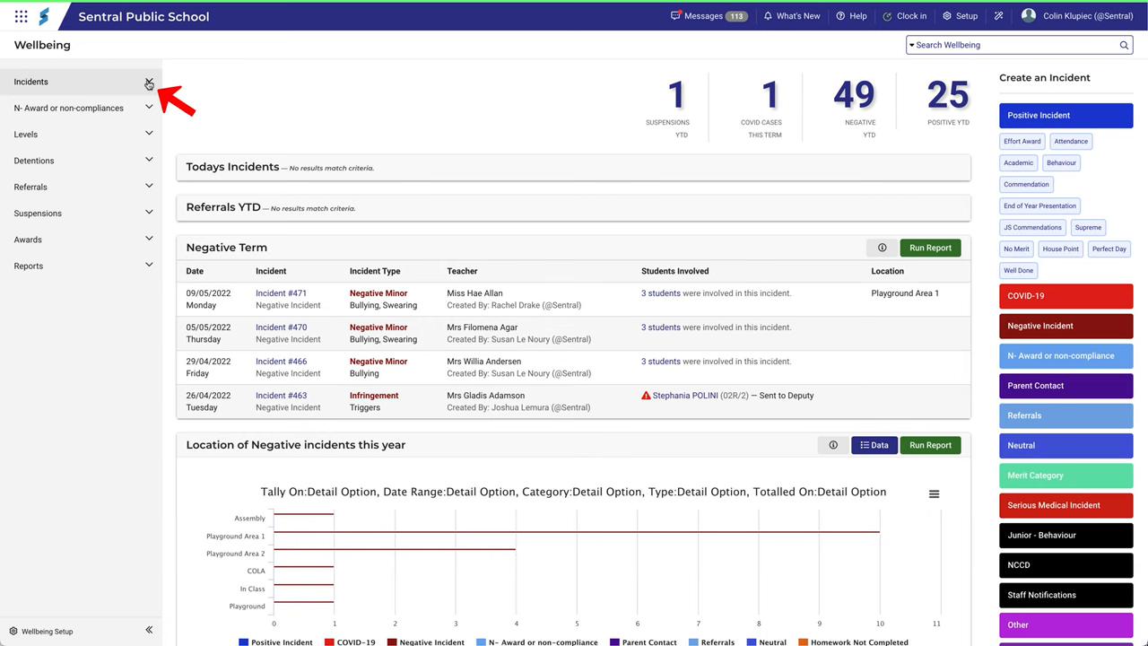
{"action": "left_click", "coordinate": [32, 82]}
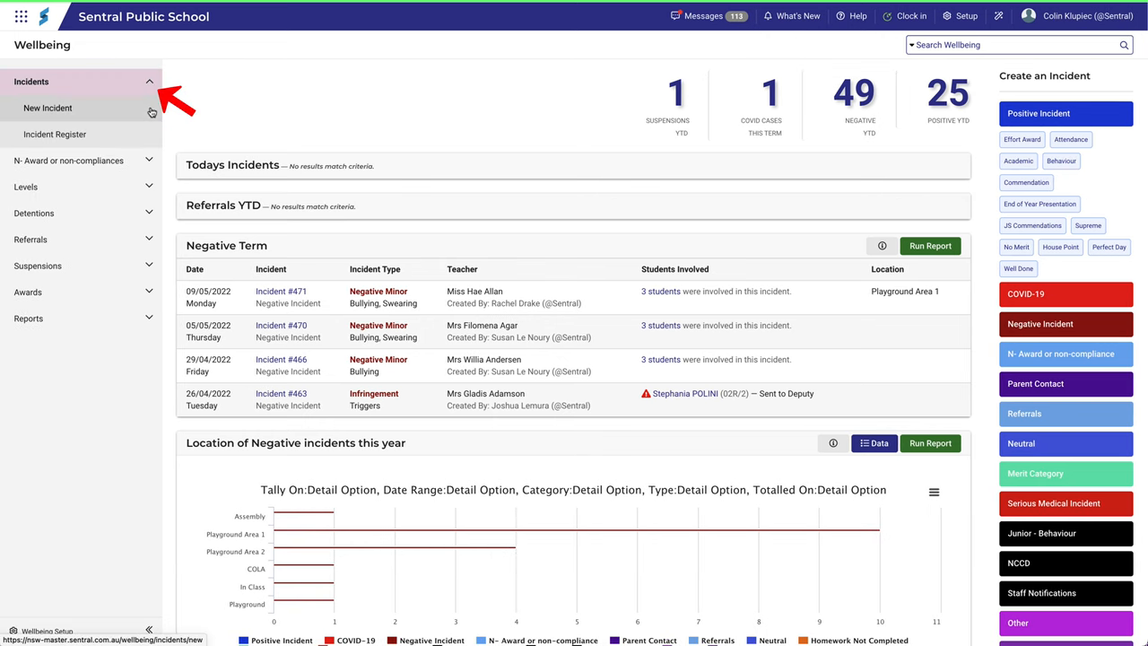
{"action": "left_click", "coordinate": [48, 108]}
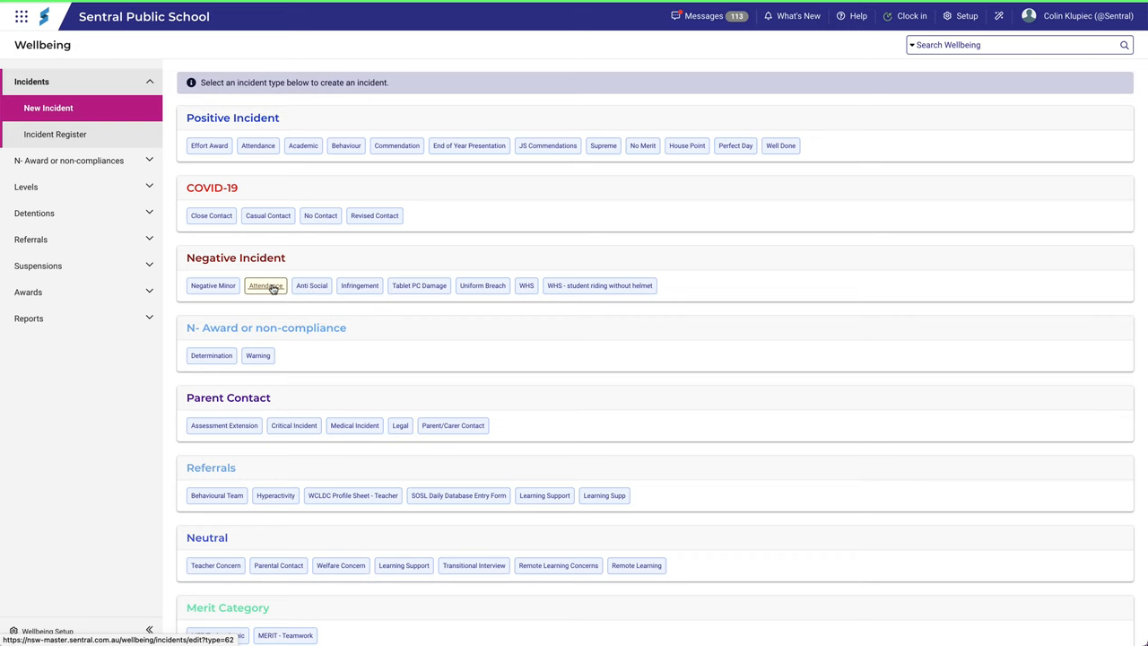
{"action": "left_click", "coordinate": [266, 285]}
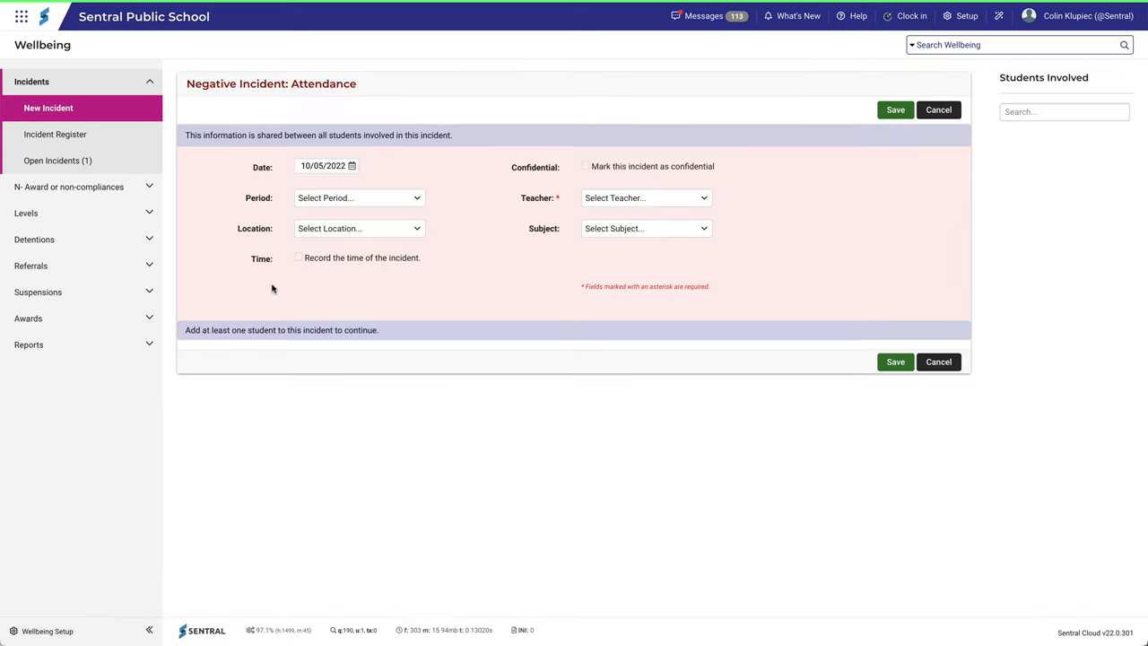
{"action": "type", "text": "a"}
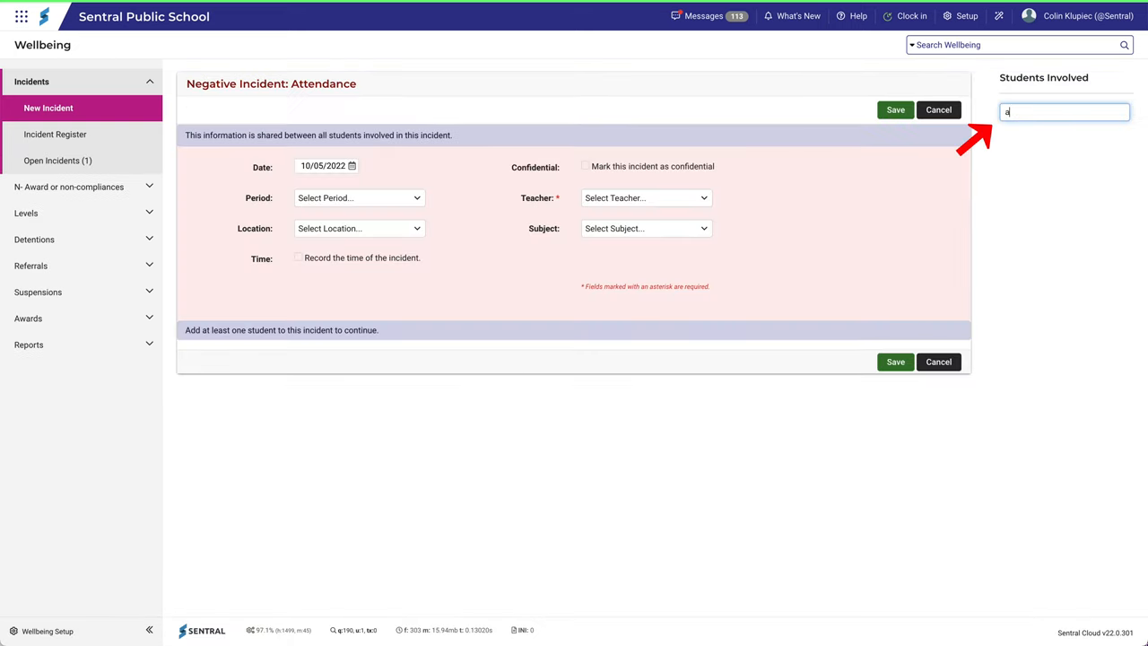
{"action": "left_click", "coordinate": [1030, 133]}
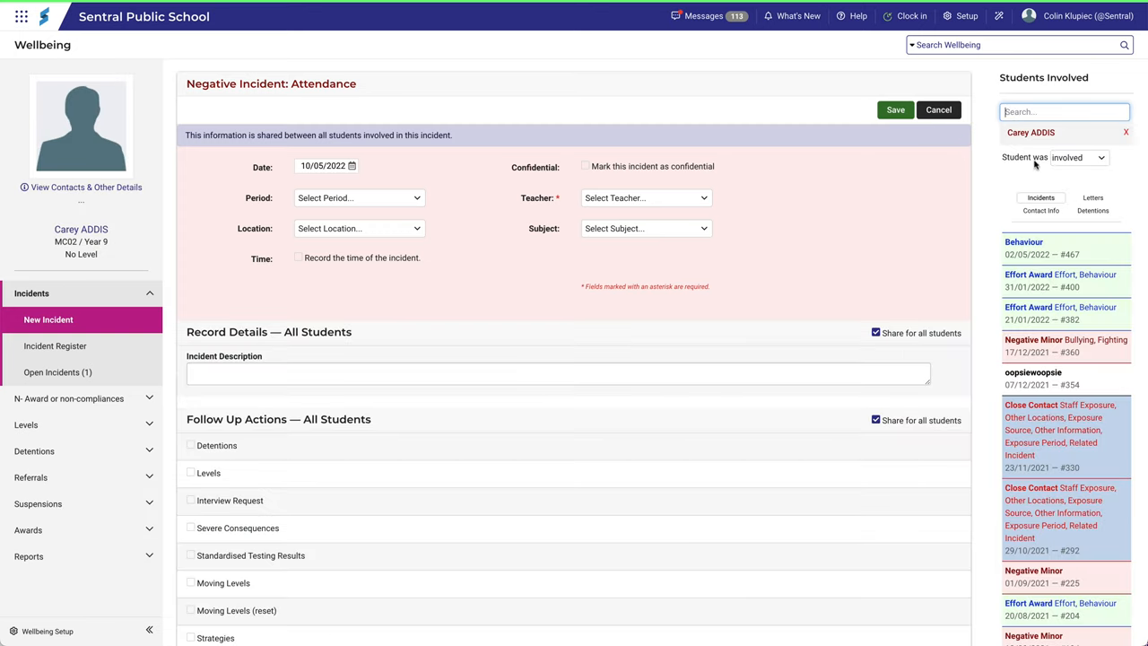
Tick Moving Levels (reset) and view its Reset to base level value option.
{"action": "scroll", "scroll_direction": "down", "scroll_amount": 3}
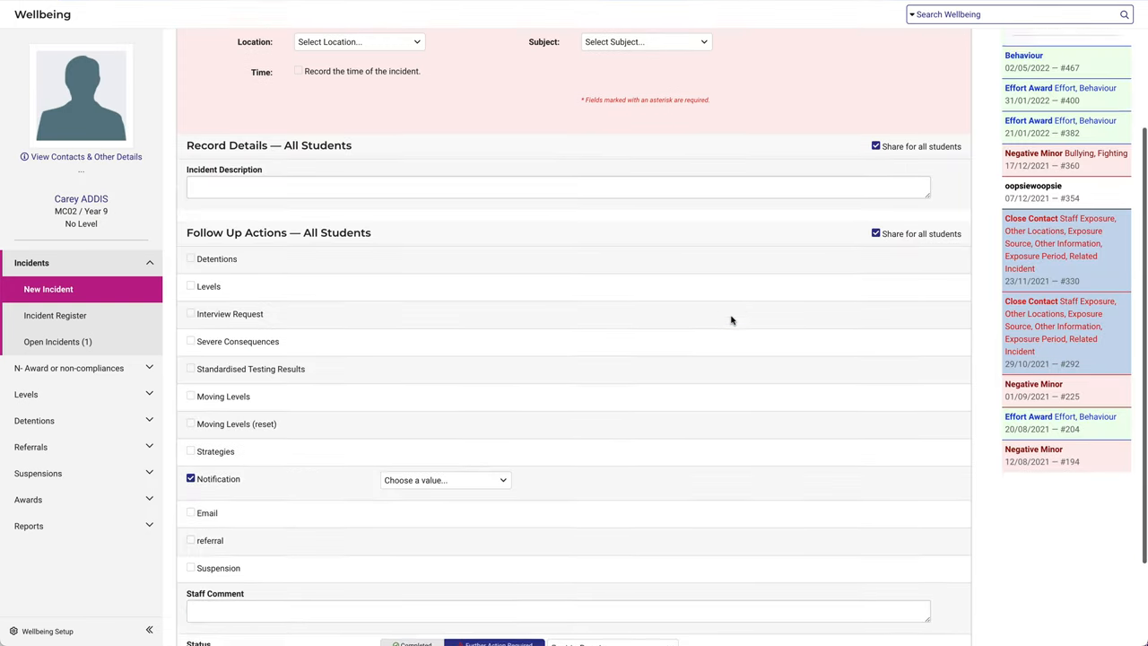
{"action": "scroll", "scroll_direction": "down", "scroll_amount": 3}
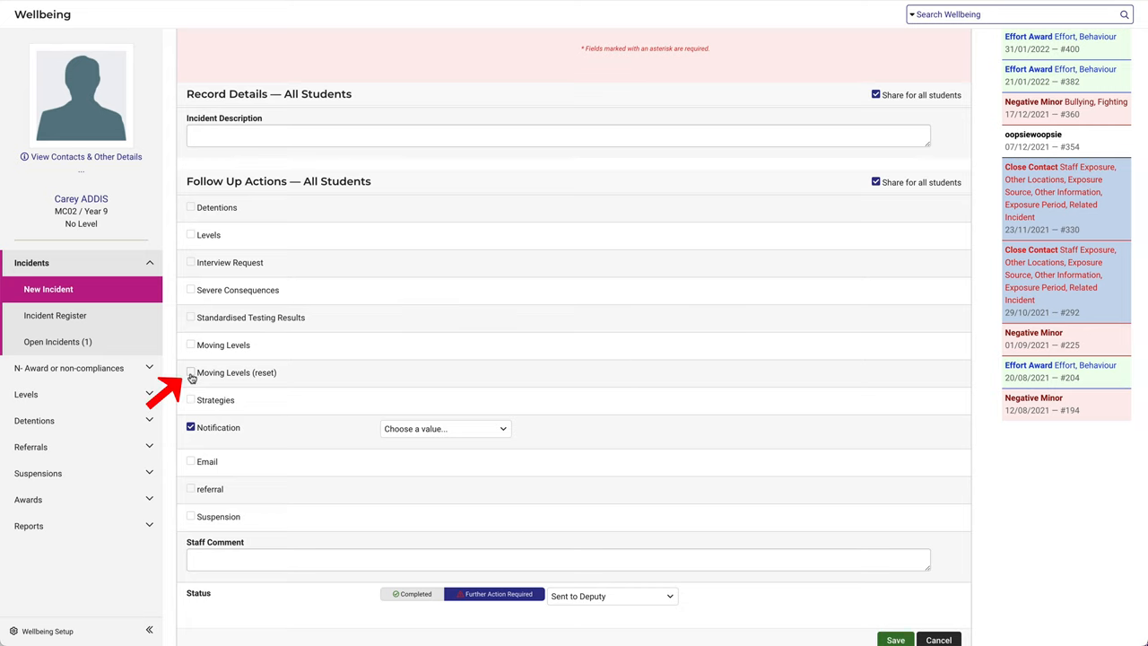
{"action": "left_click", "coordinate": [190, 371]}
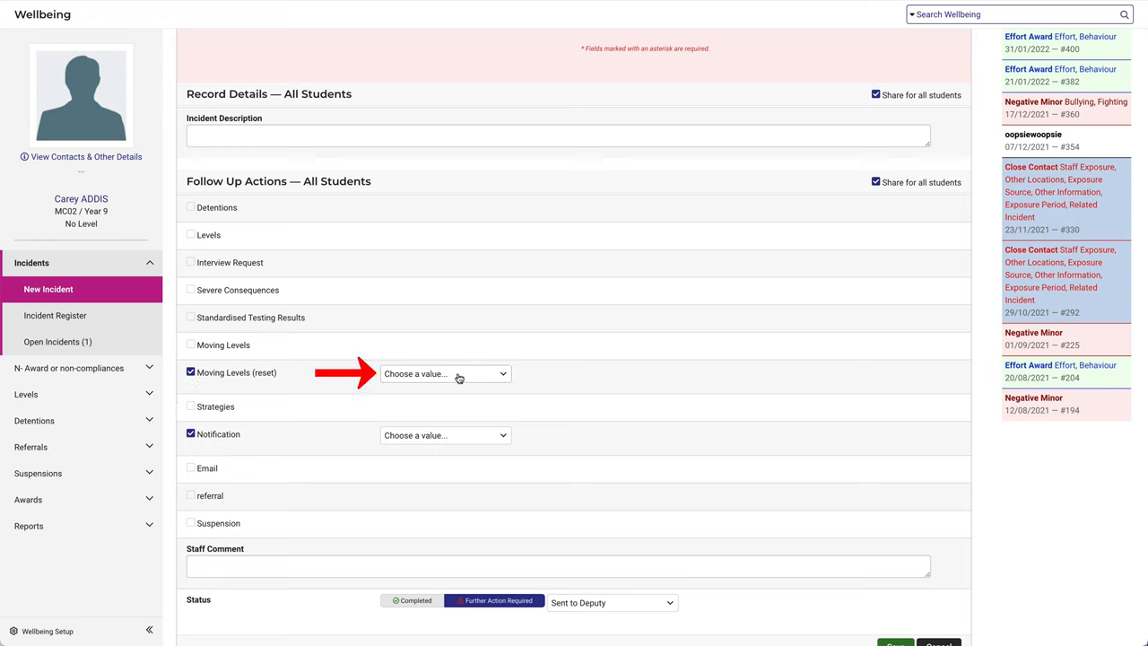
{"action": "left_click", "coordinate": [445, 373]}
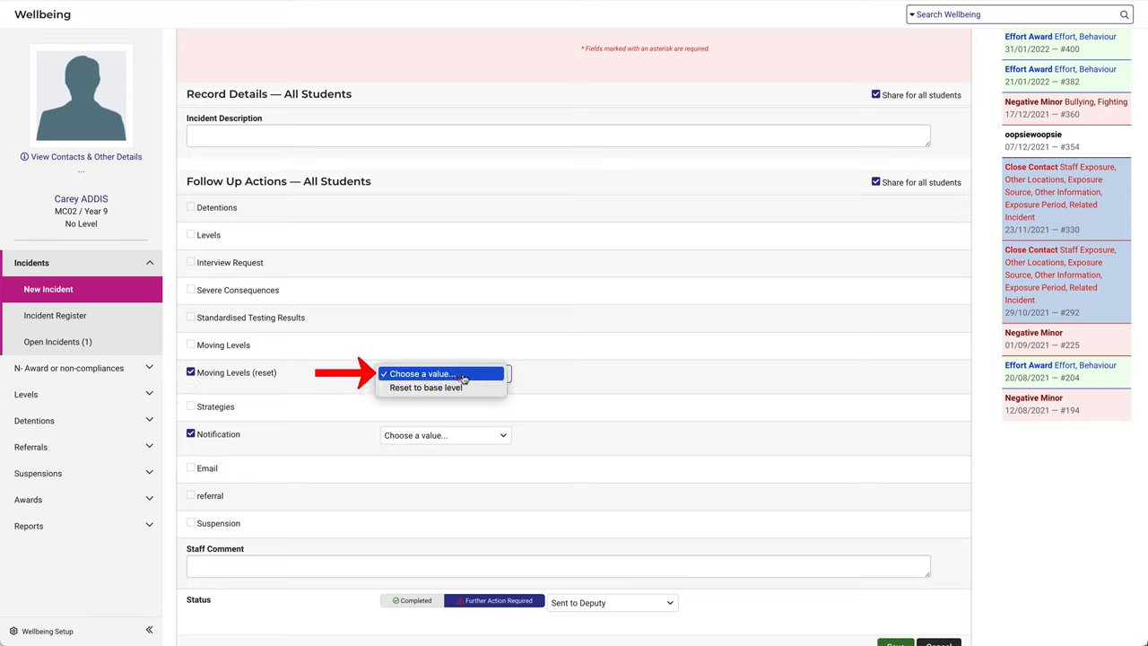
{"action": "mouse_move", "coordinate": [563, 351]}
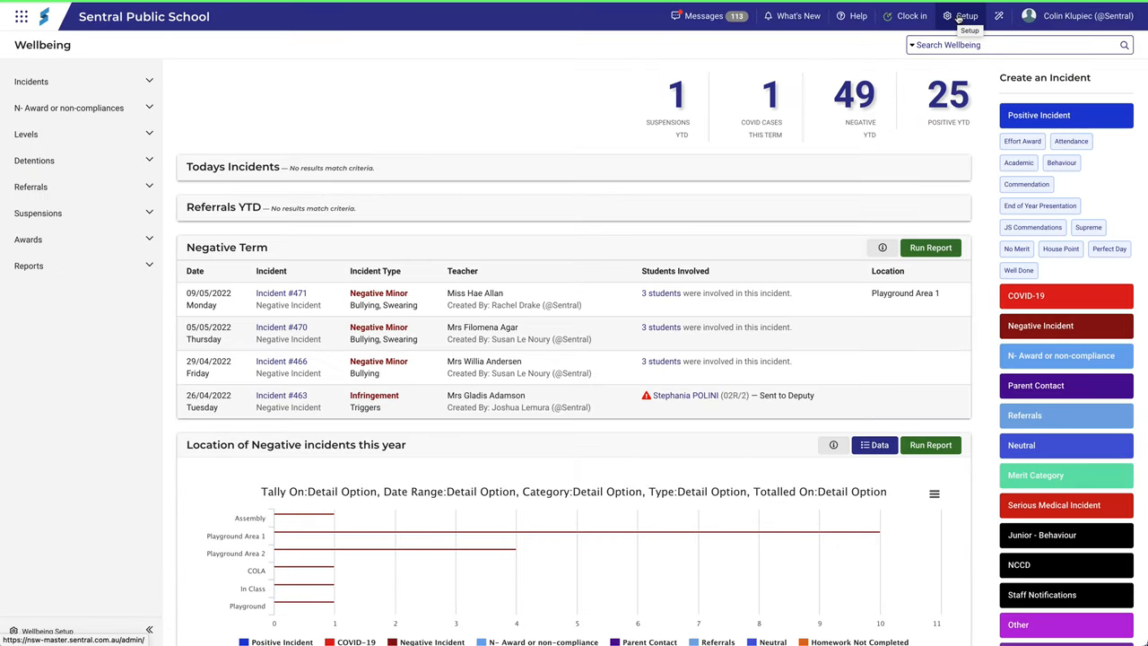
Abandon the unsaved incident and return to the Actions Summary in setup.
{"action": "left_click", "coordinate": [962, 16]}
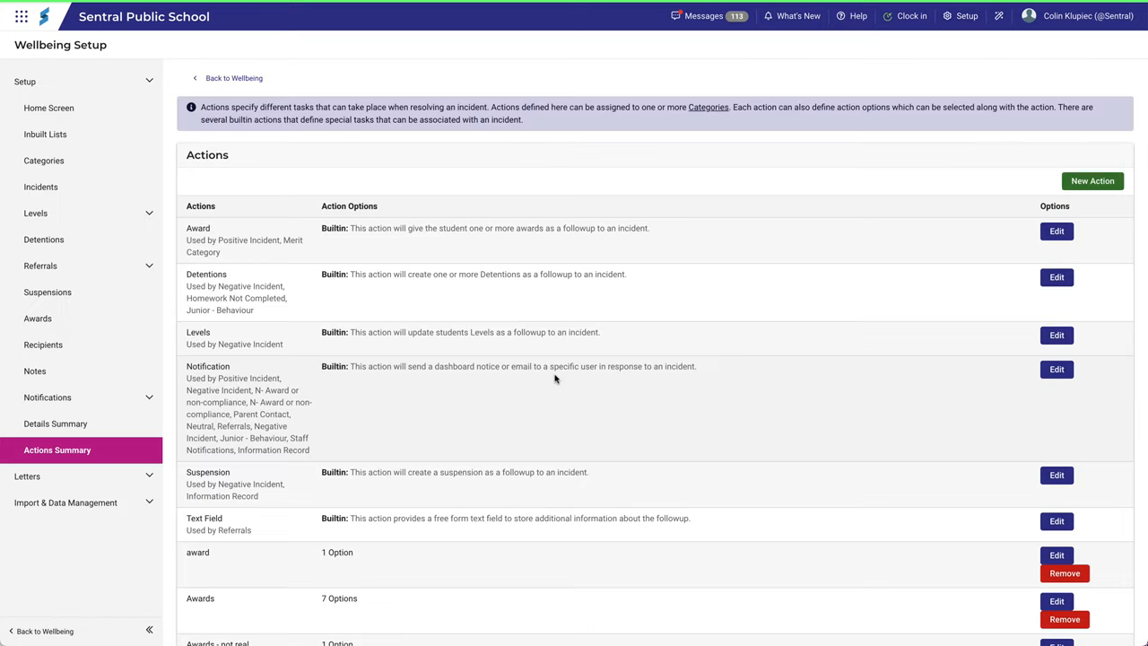
{"action": "mouse_move", "coordinate": [556, 376]}
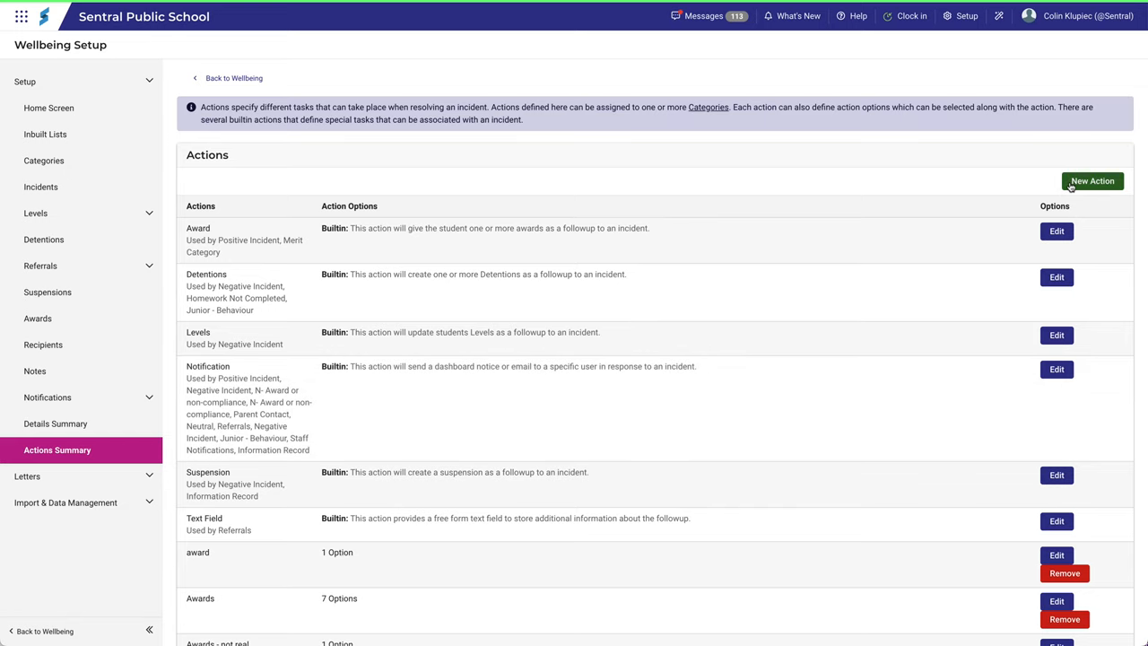
Add a new action named 'Severe Consequences (urgent)' and return to the actions list.
{"action": "left_click", "coordinate": [1093, 180]}
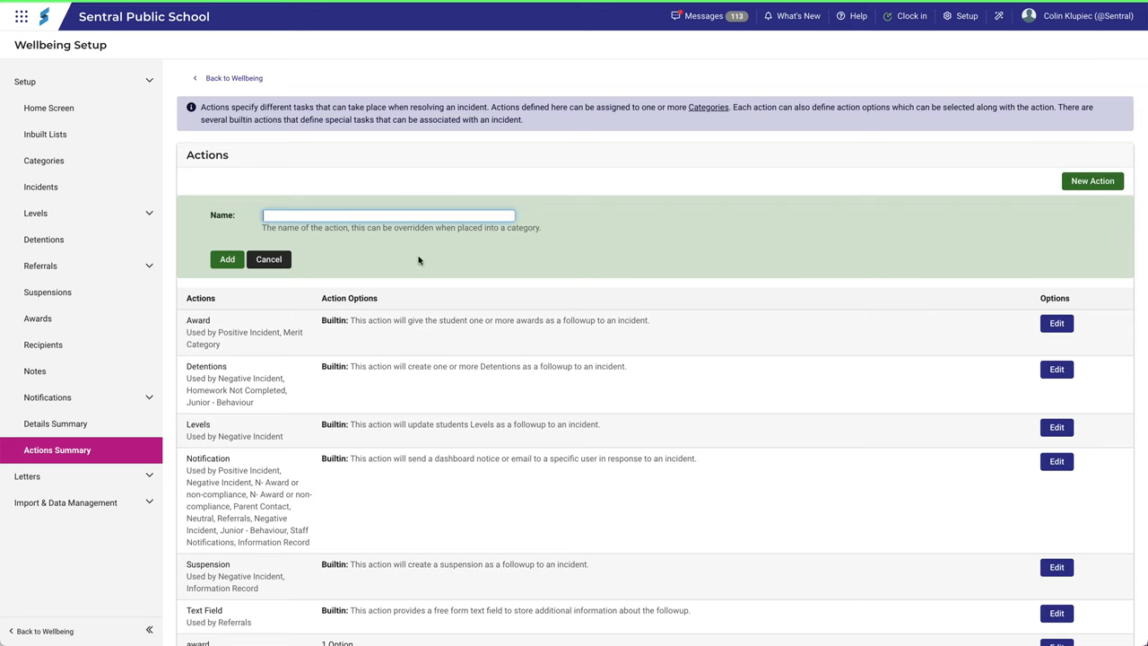
{"action": "type", "text": "Severe Consequences (urgent)"}
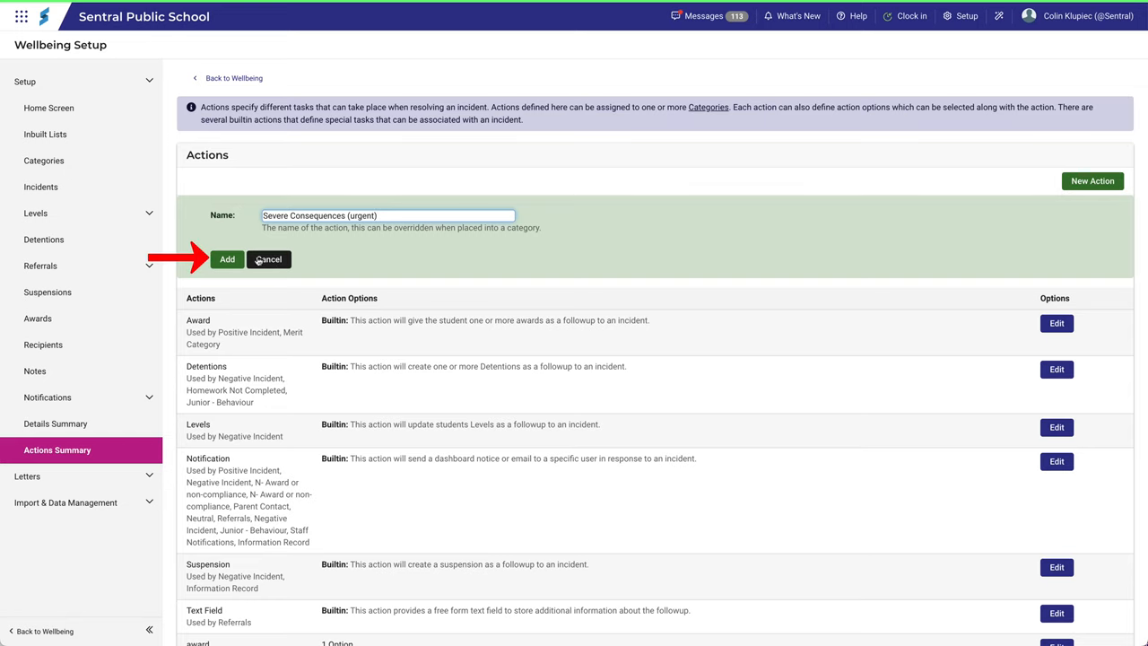
{"action": "left_click", "coordinate": [226, 258]}
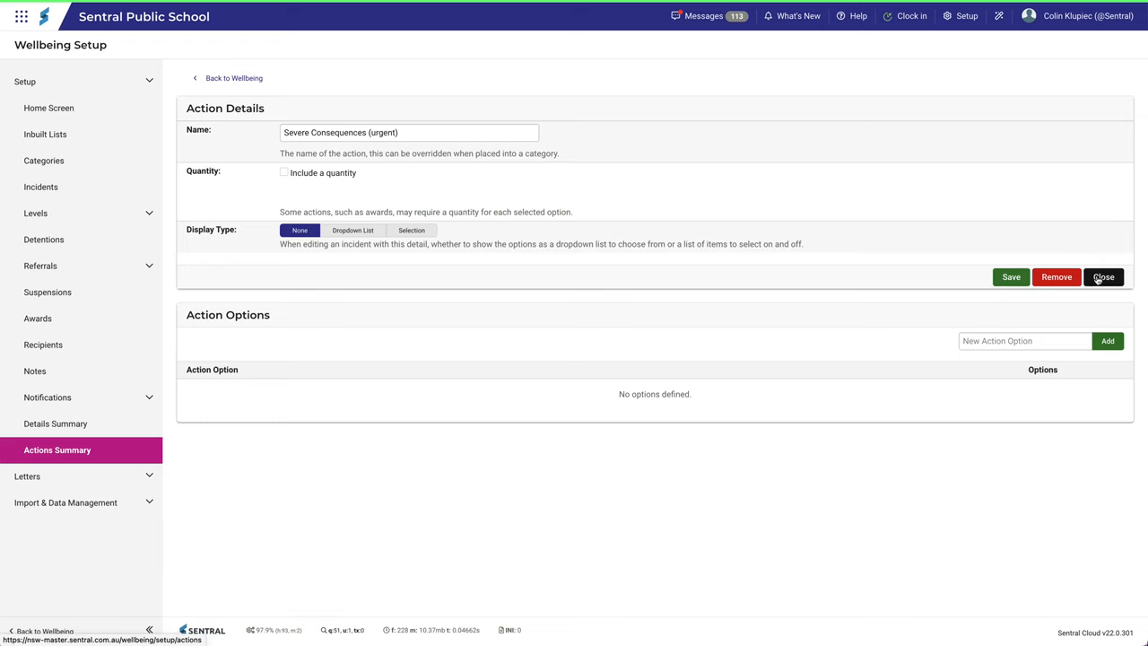
{"action": "left_click", "coordinate": [1103, 276]}
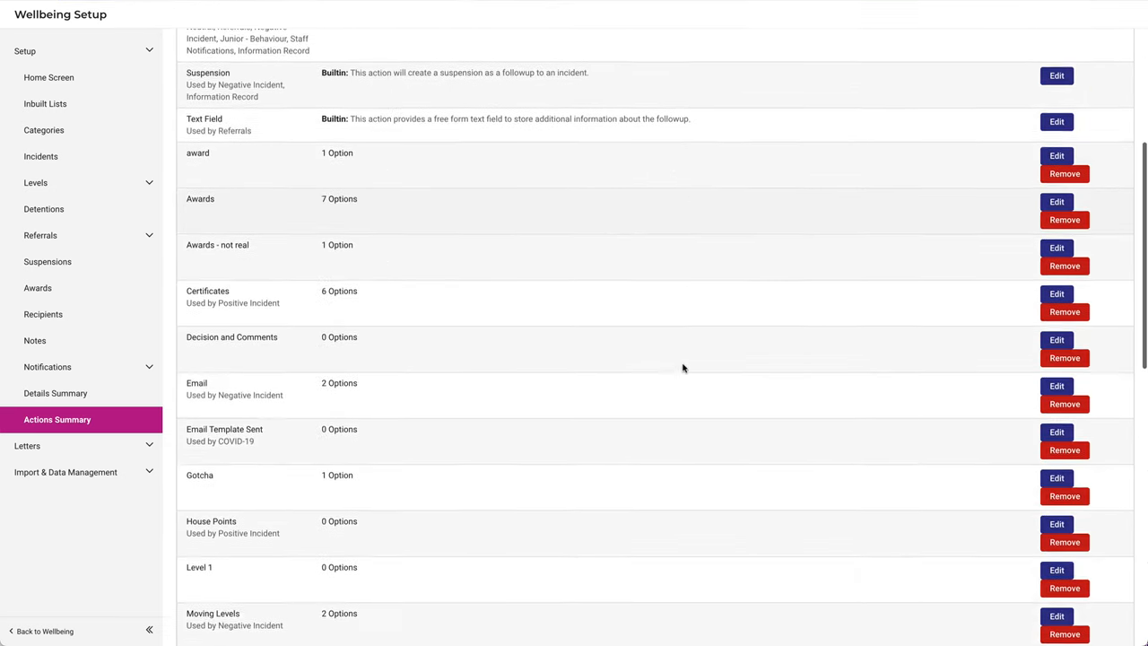
{"action": "scroll", "scroll_direction": "down", "scroll_amount": 3}
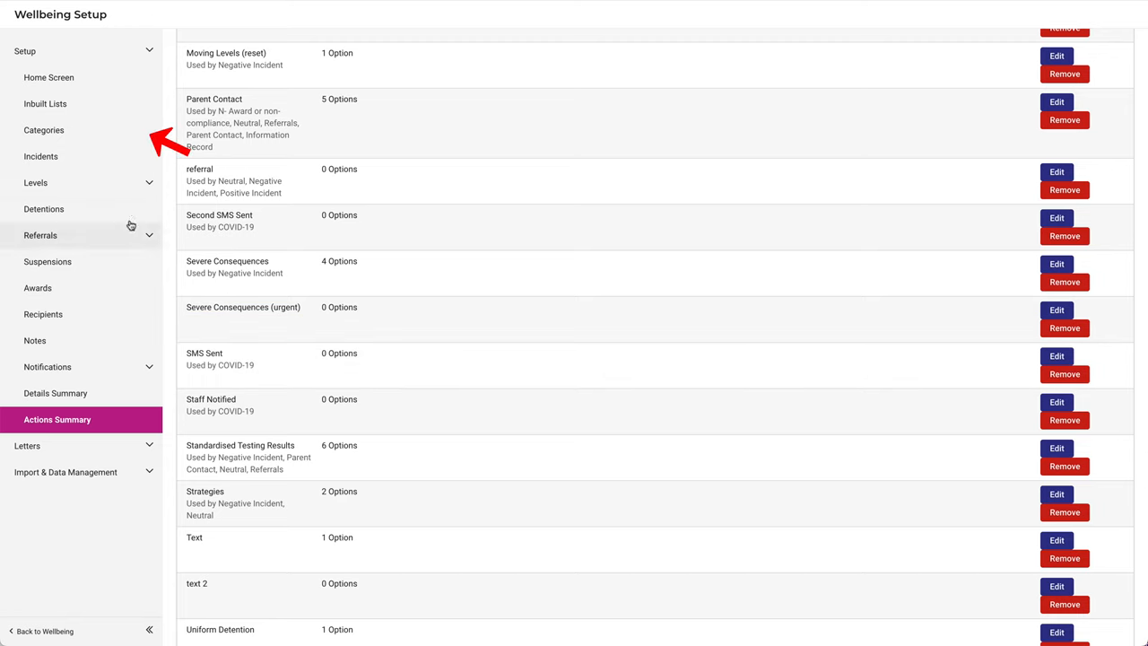
Edit the Negative Incident category from Categories and view its Follow Up Actions.
{"action": "left_click", "coordinate": [43, 129]}
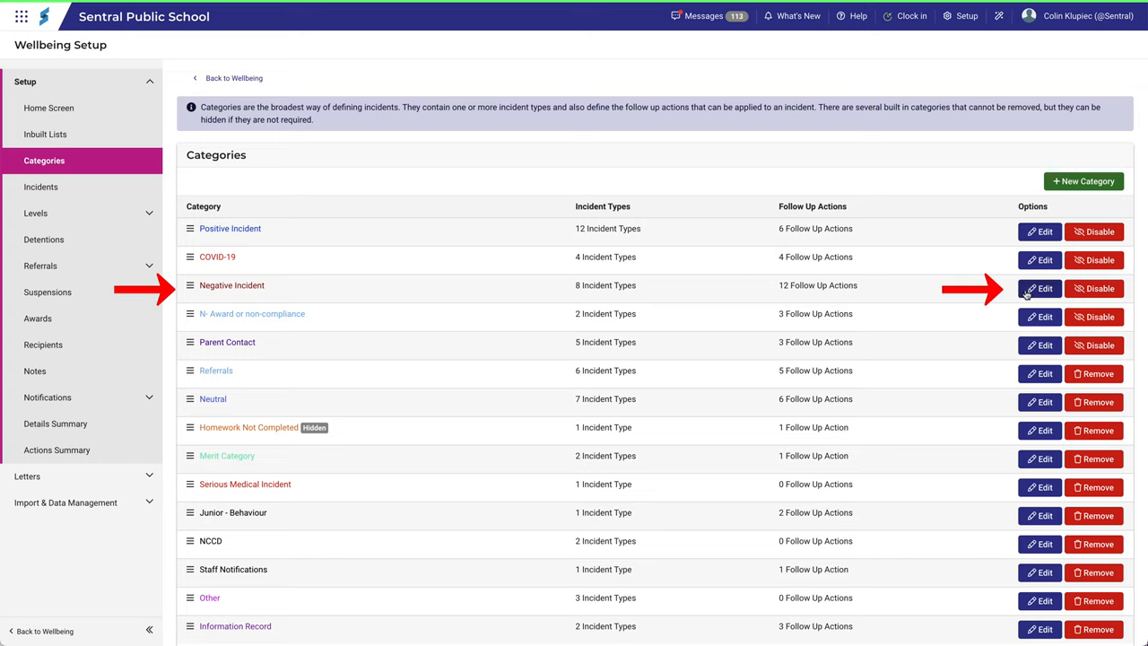
{"action": "left_click", "coordinate": [1038, 287]}
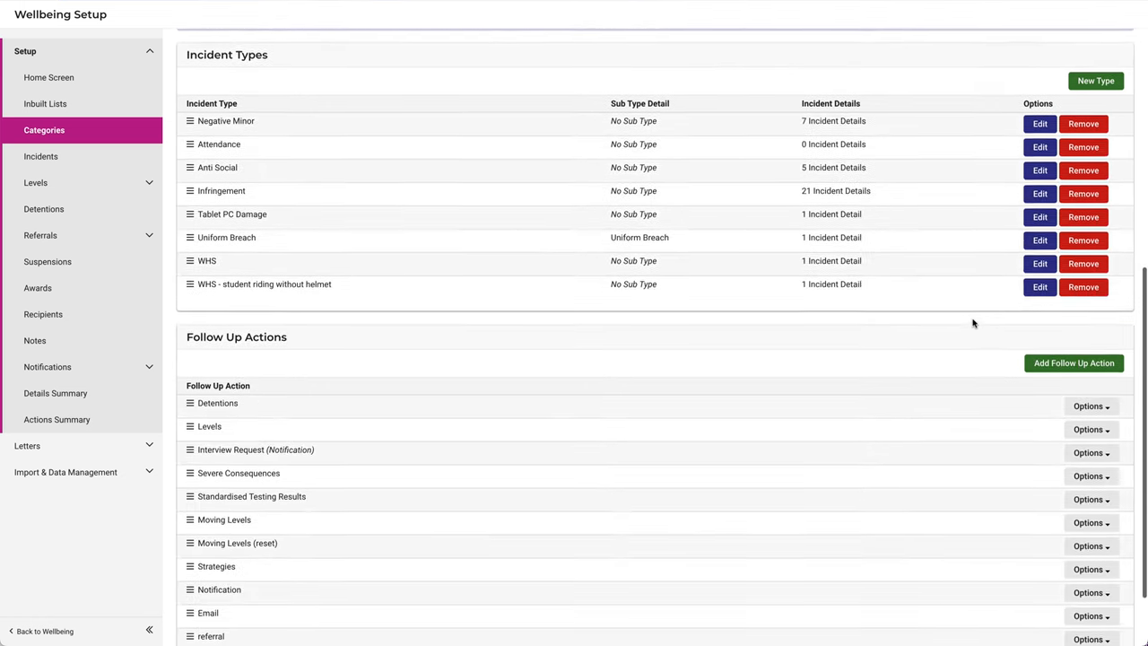
{"action": "scroll", "scroll_direction": "down", "scroll_amount": 3}
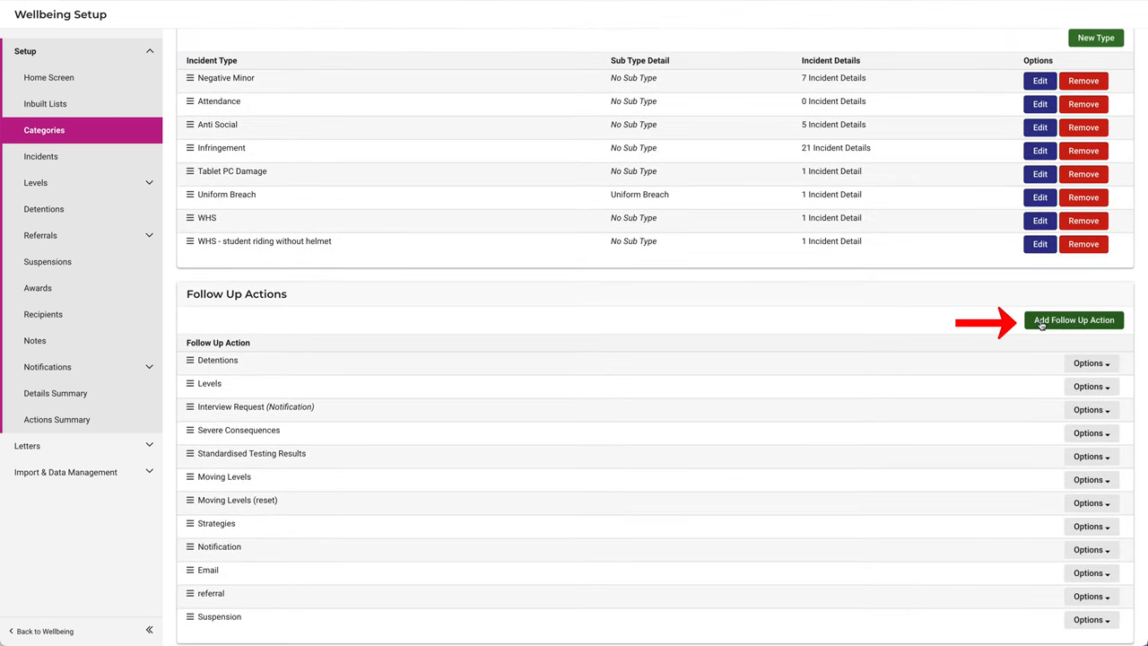
Add 'Severe Consequences (urgent)' as a follow-up action of Negative Incident.
{"action": "left_click", "coordinate": [1073, 319]}
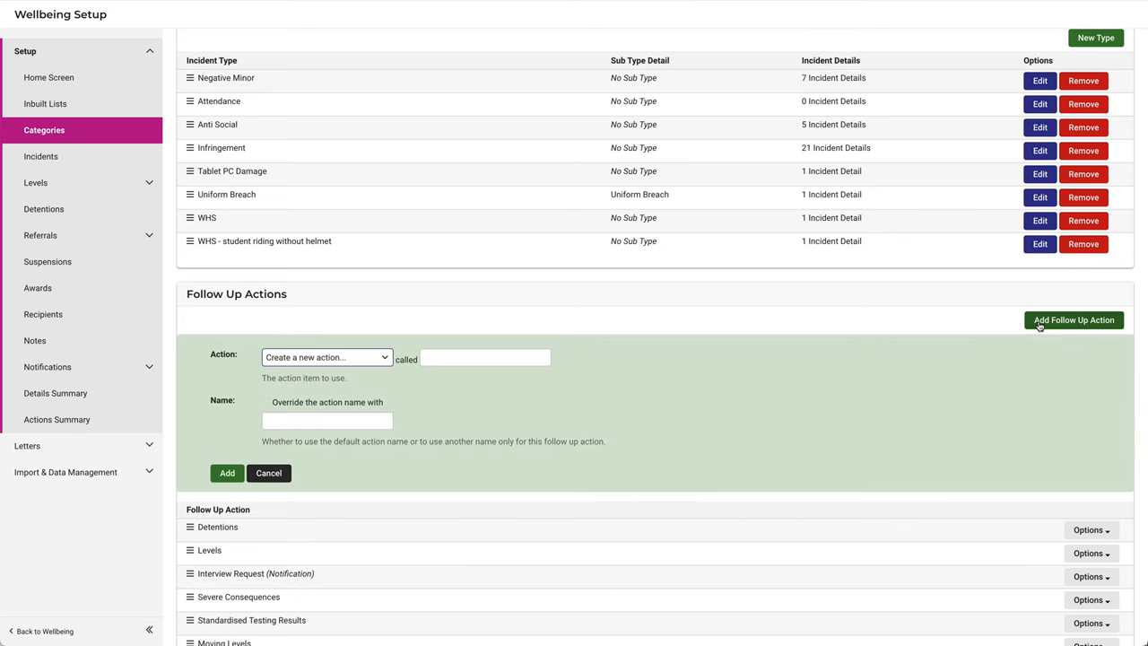
{"action": "scroll", "scroll_direction": "down", "scroll_amount": 3}
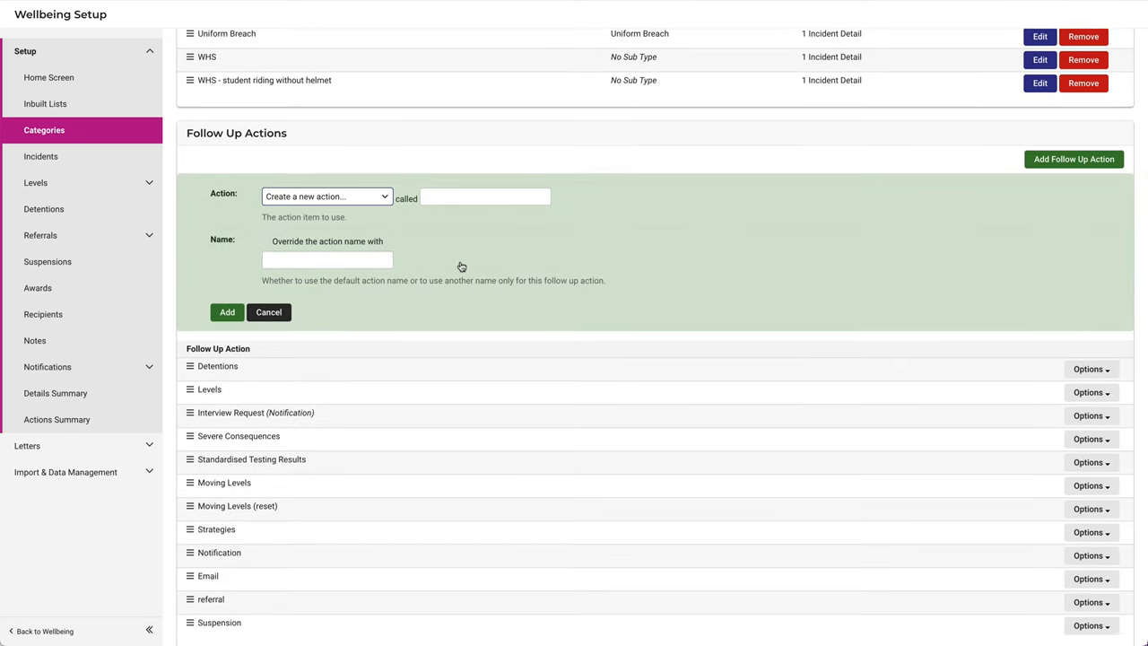
{"action": "left_click", "coordinate": [327, 195]}
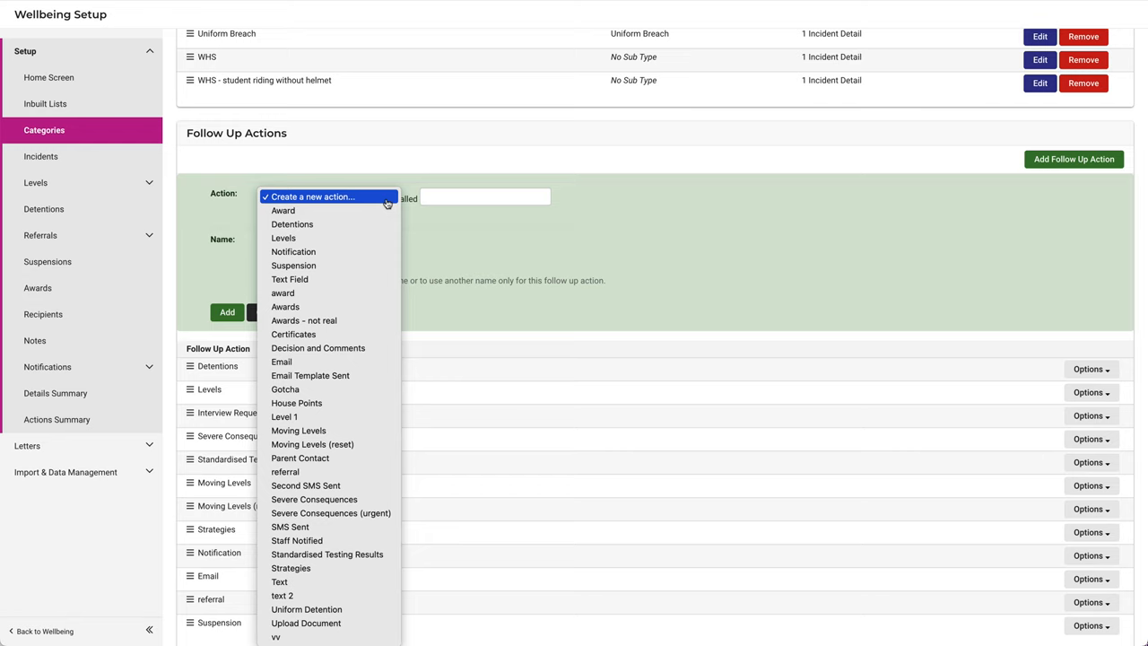
{"action": "mouse_move", "coordinate": [300, 460]}
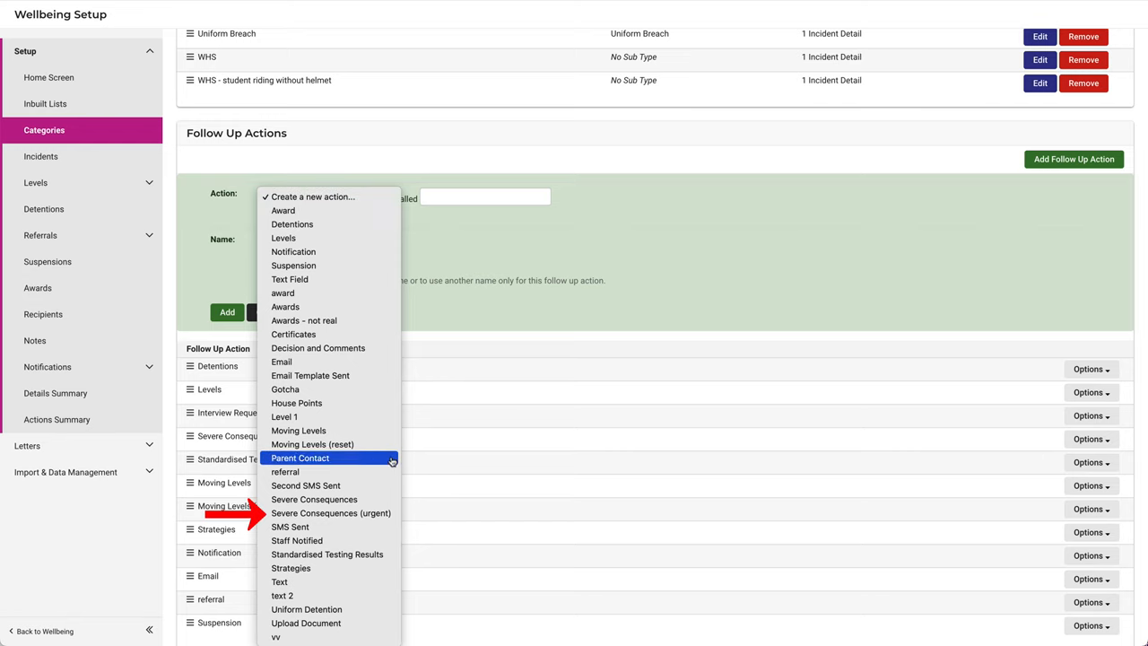
{"action": "mouse_move", "coordinate": [330, 513]}
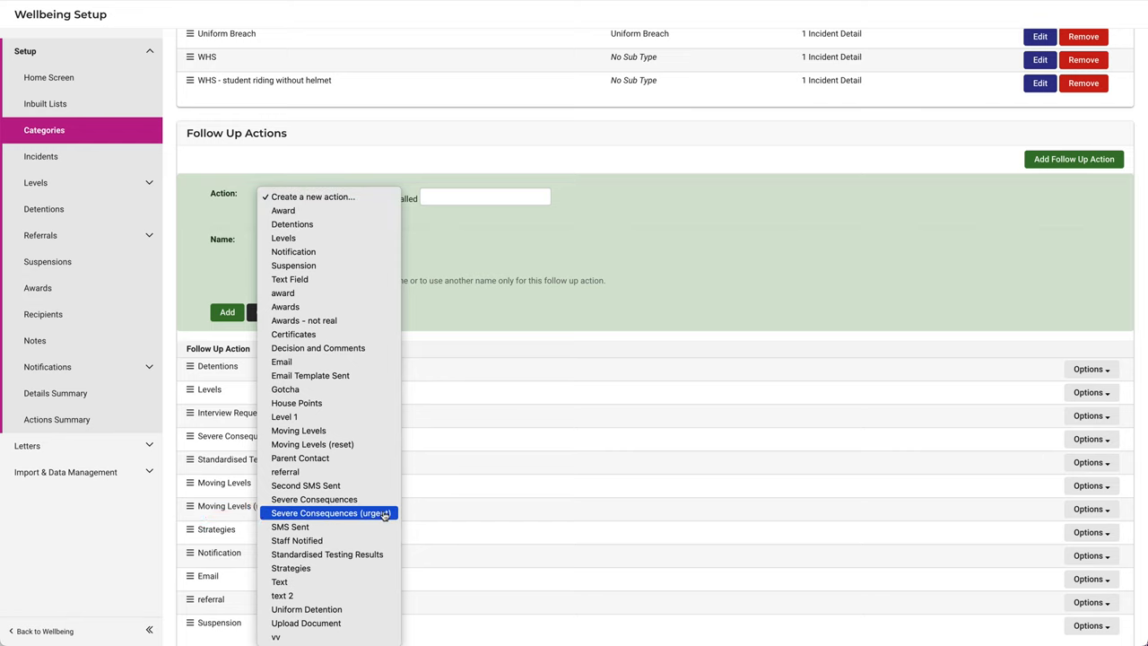
{"action": "left_click", "coordinate": [330, 513]}
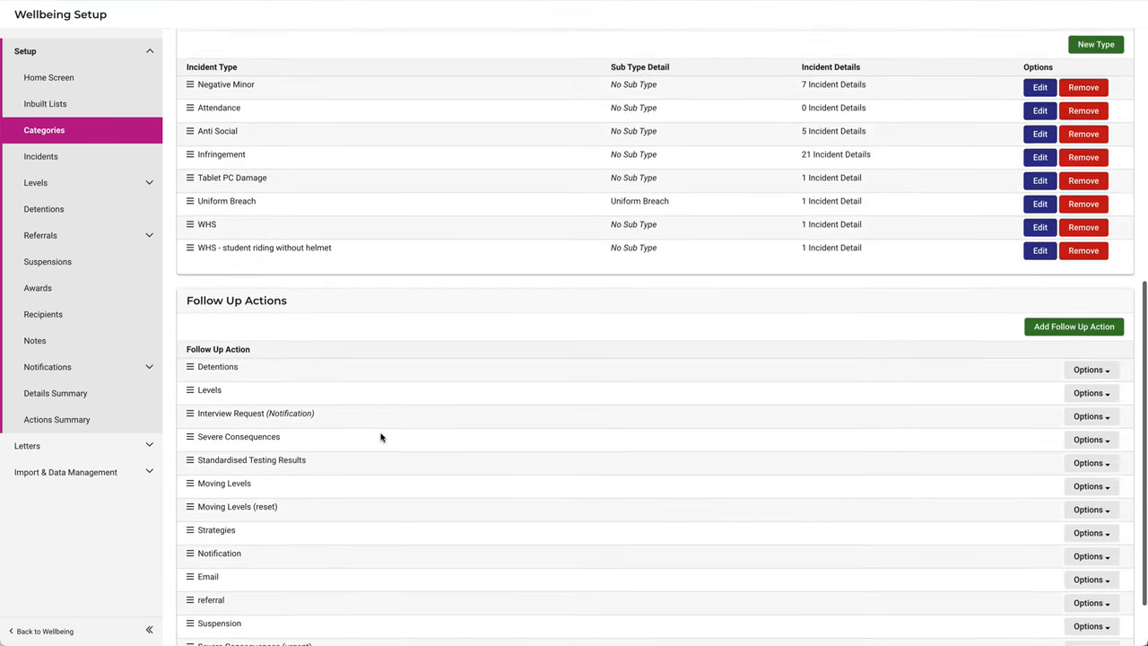
View the Actions Summary row showing 'Severe Consequences (urgent)' used by Negative Incident.
{"action": "scroll", "scroll_direction": "down", "scroll_amount": 3}
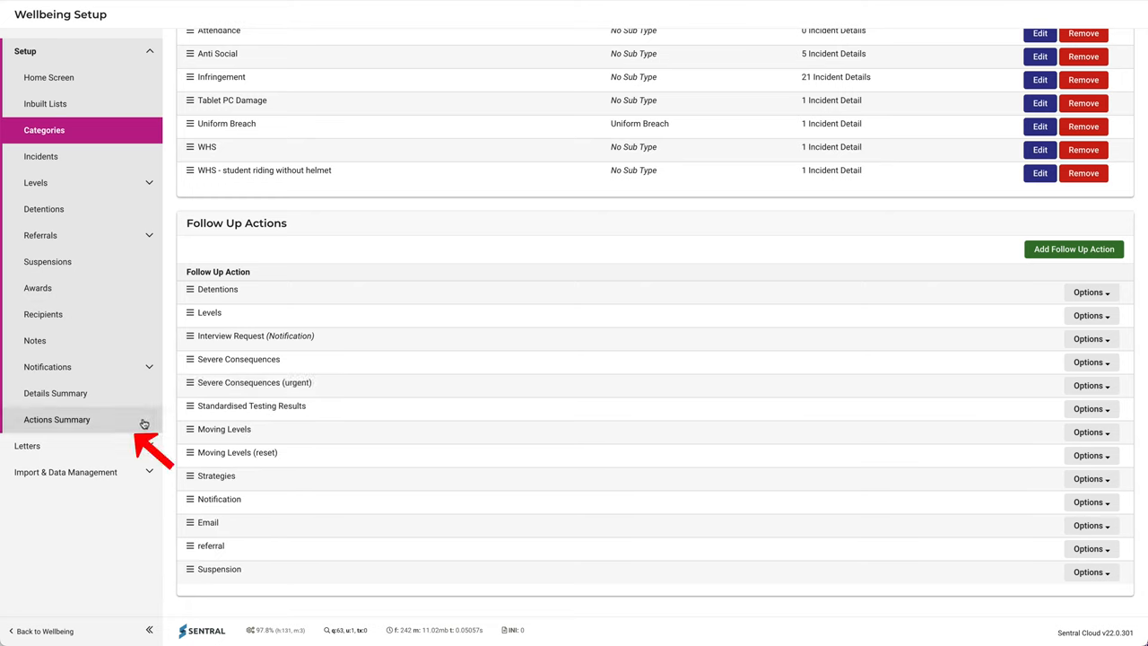
{"action": "left_click", "coordinate": [58, 420]}
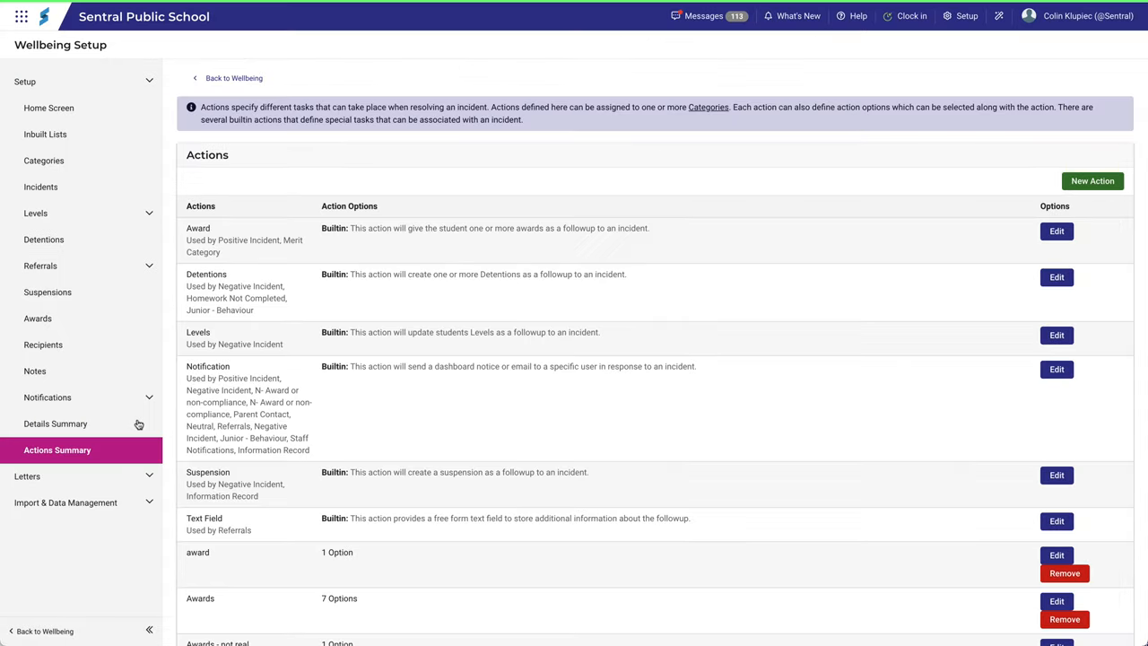
{"action": "scroll", "scroll_direction": "down", "scroll_amount": 3}
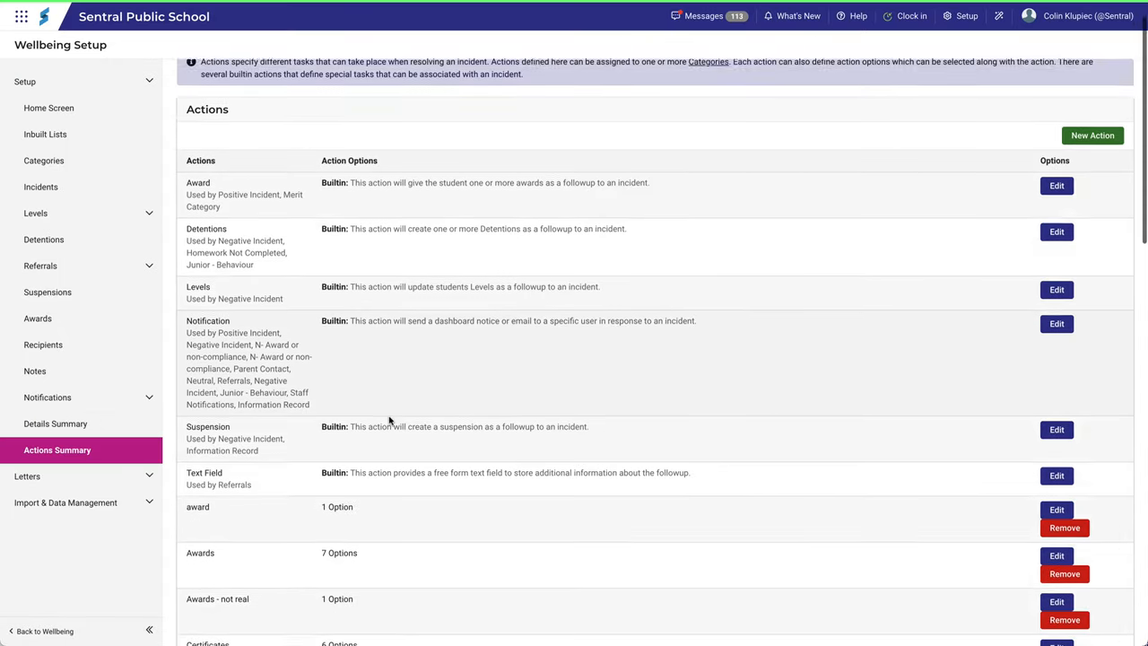
{"action": "scroll", "scroll_direction": "down", "scroll_amount": 3}
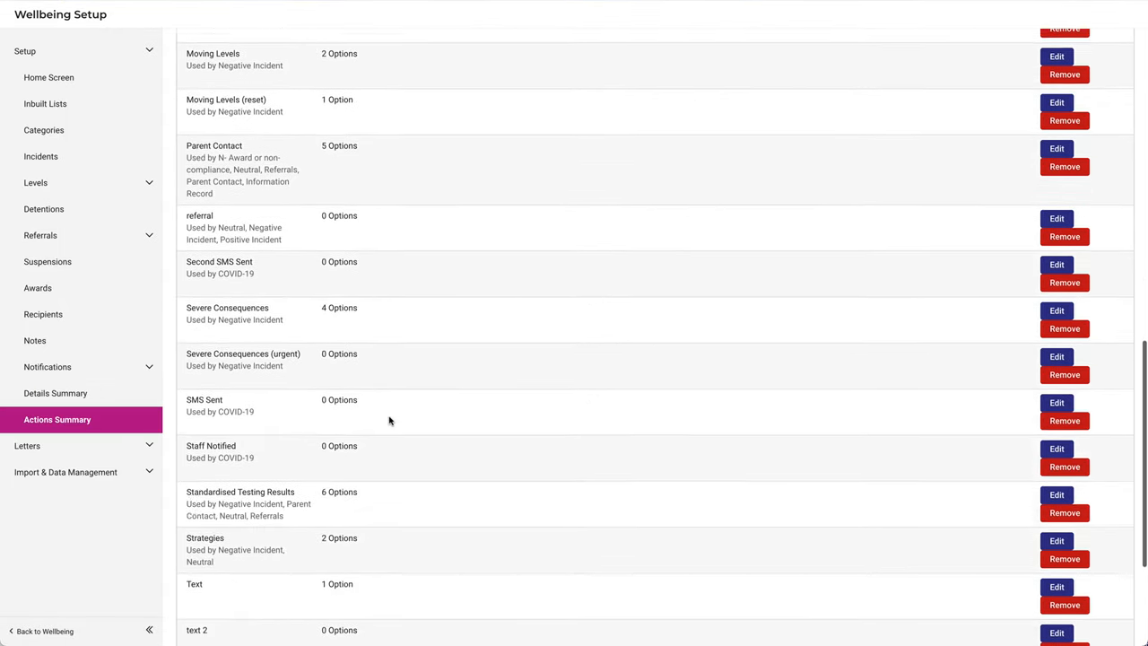
{"action": "scroll", "scroll_direction": "down", "scroll_amount": 3}
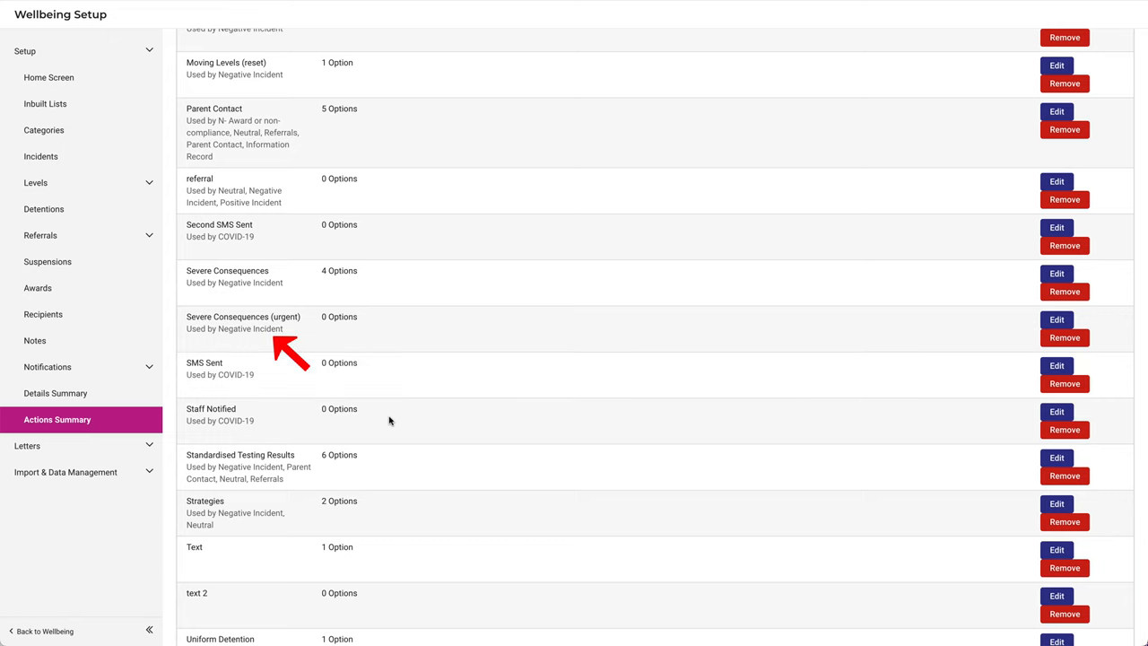